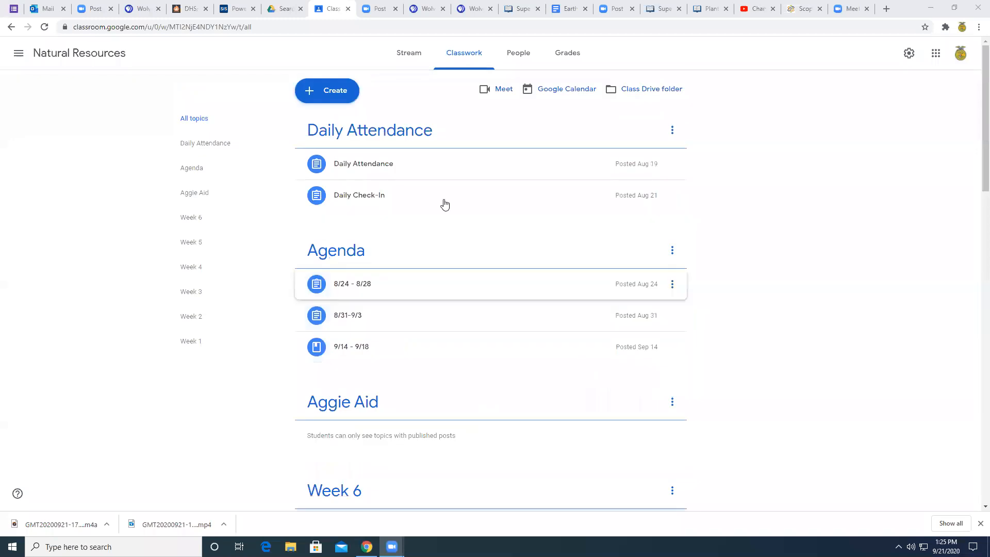
mouse_move(425, 173)
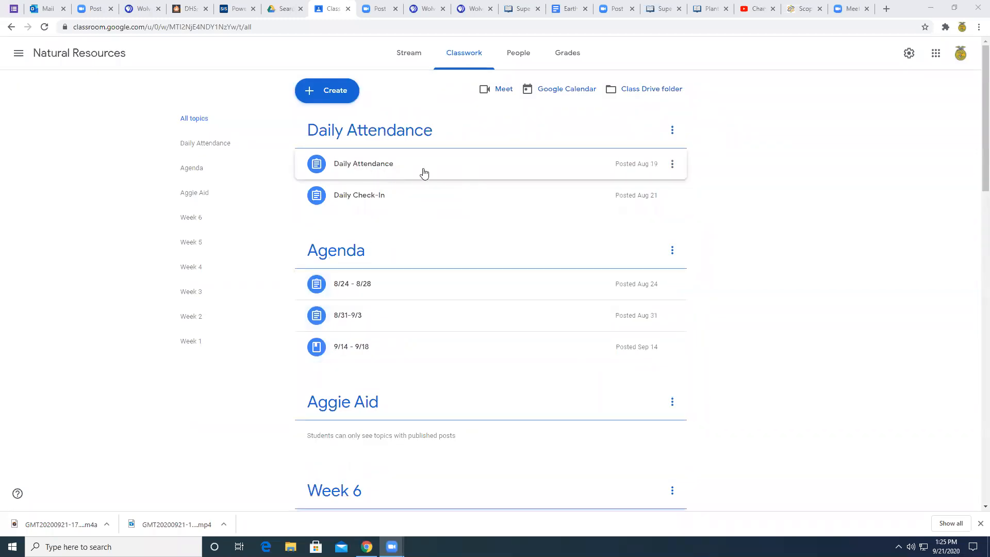
mouse_move(417, 206)
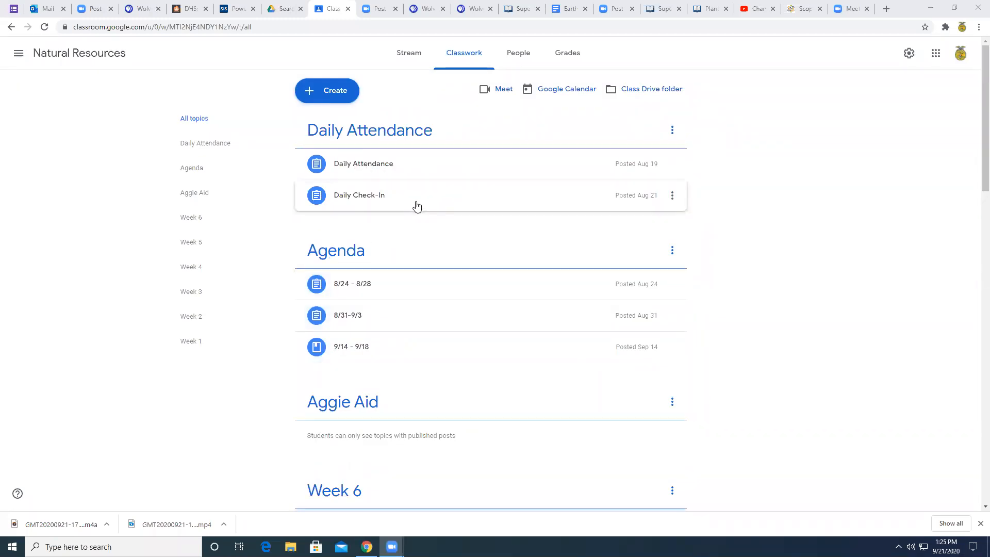
mouse_move(480, 197)
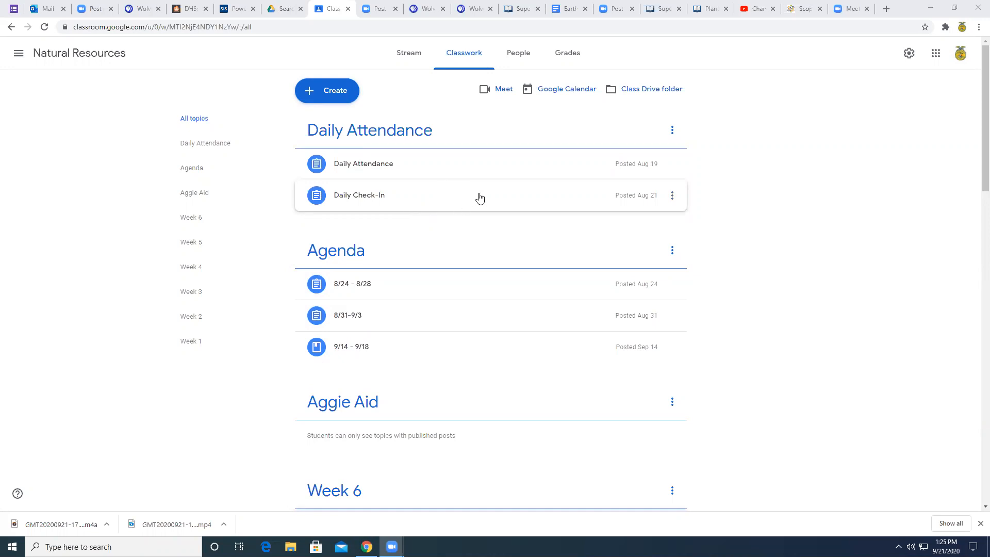
mouse_move(416, 322)
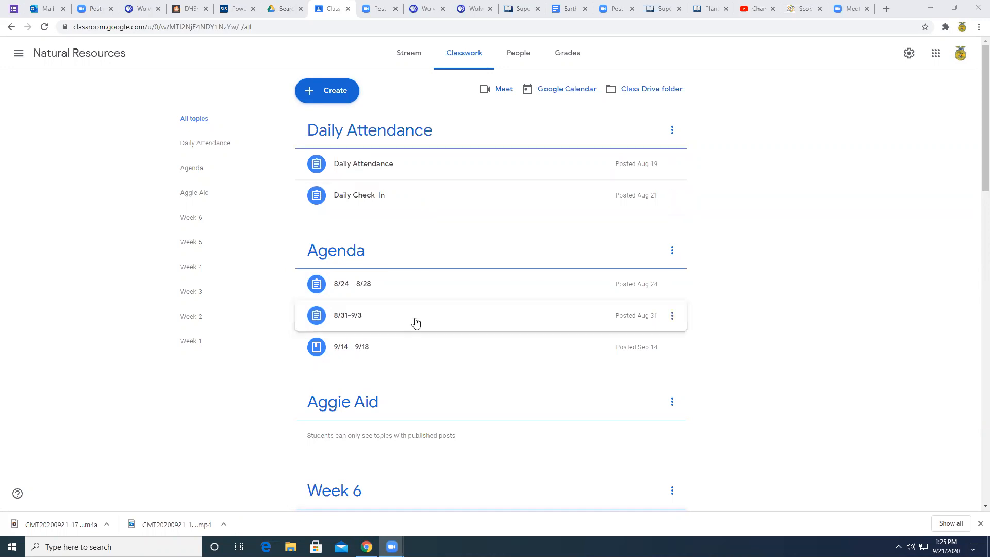
mouse_move(388, 369)
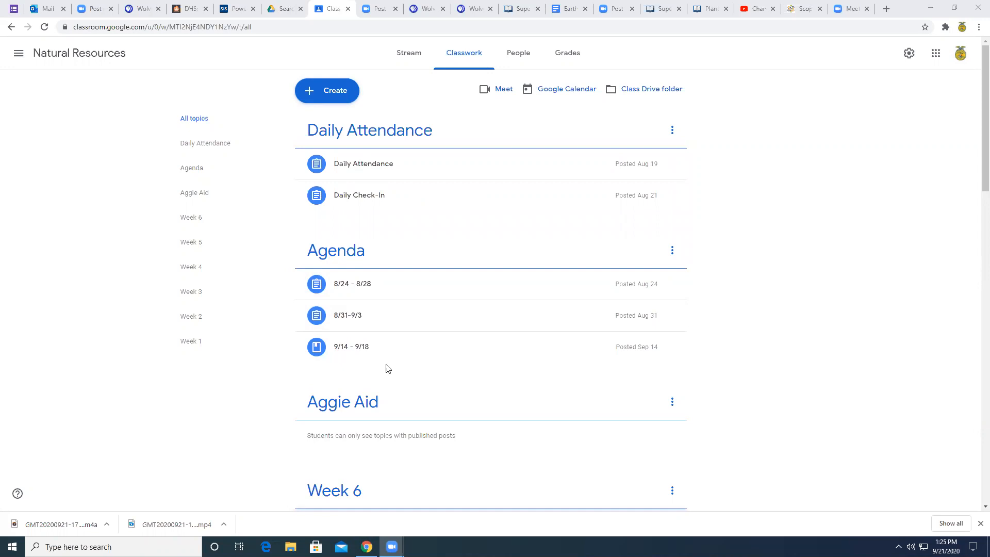
mouse_move(392, 364)
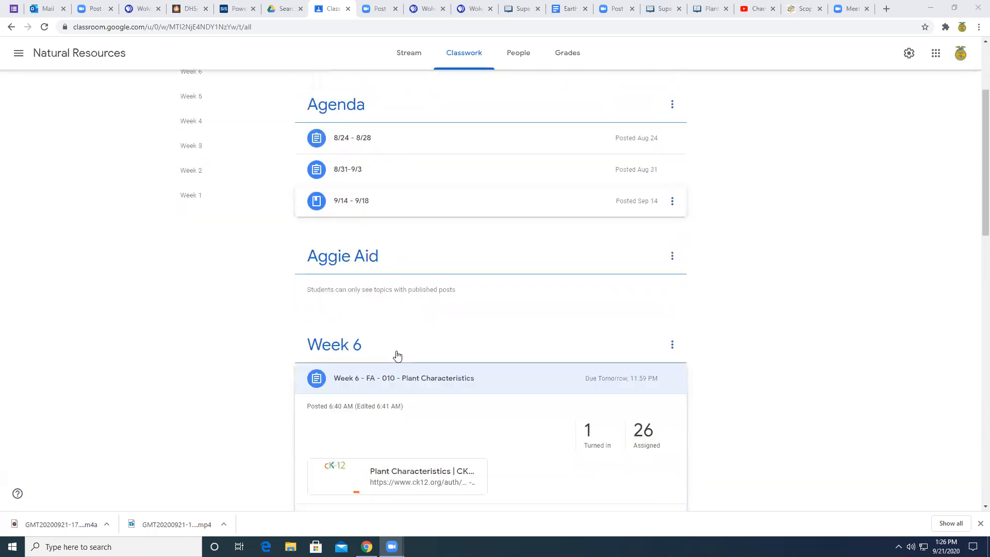
- Scroll down the Classwork page to the Week 6 Plant Characteristics assignment
scroll(down, 3)
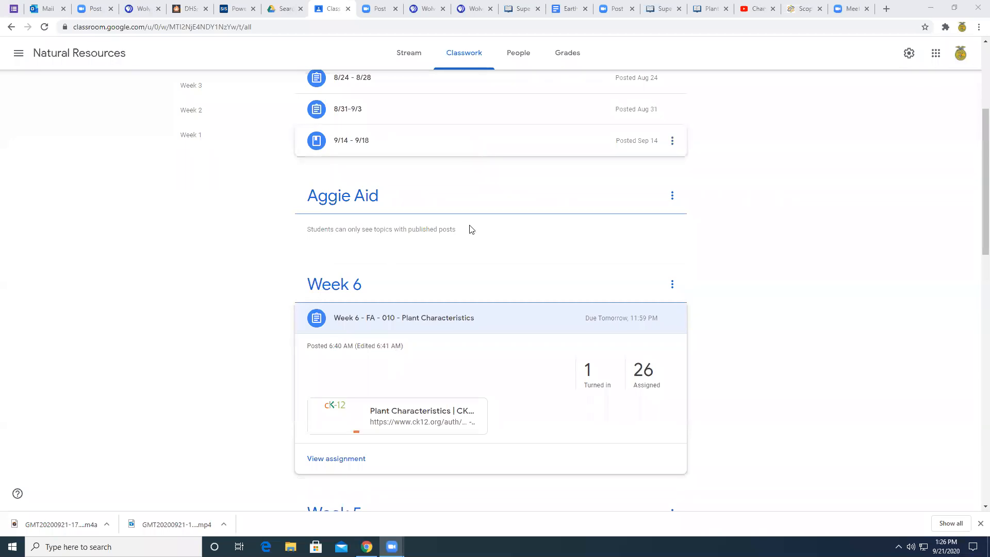
scroll(down, 3)
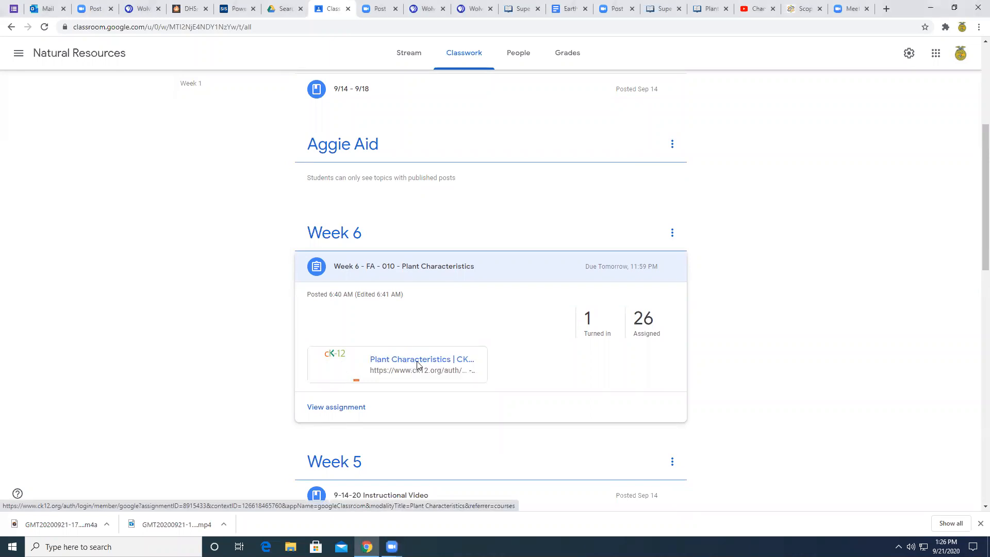
- Open the CK-12 Plant Characteristics attachment and sign in with a Google account
click(422, 359)
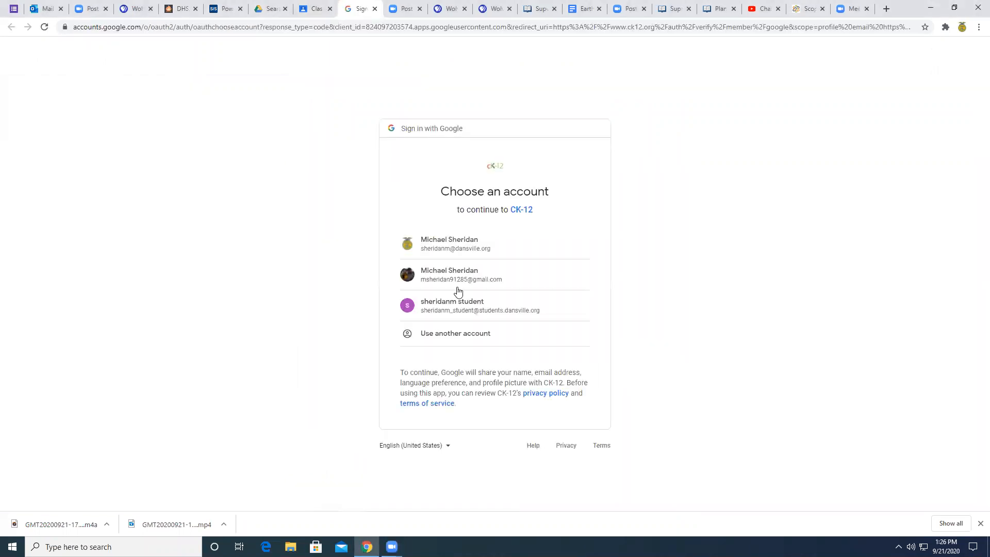
click(449, 274)
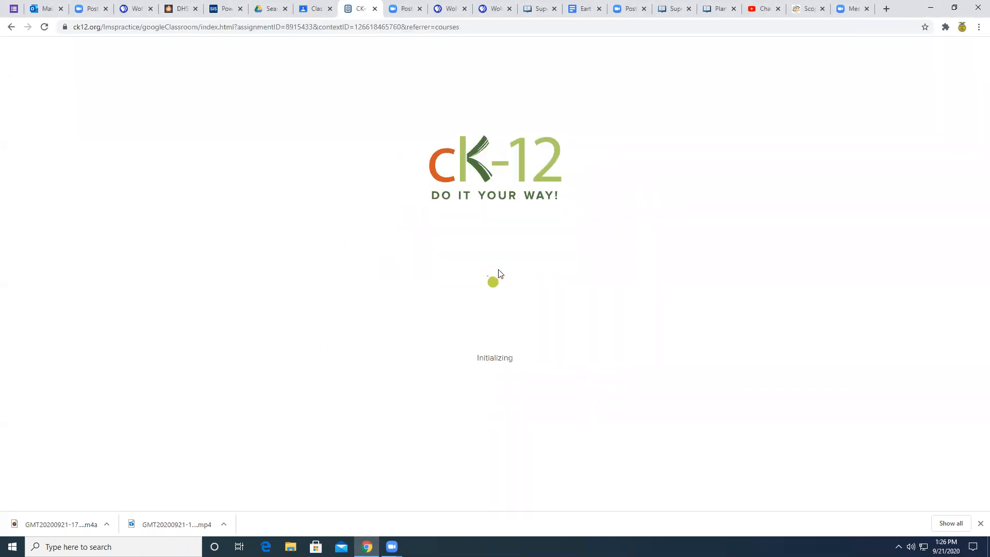
mouse_move(526, 313)
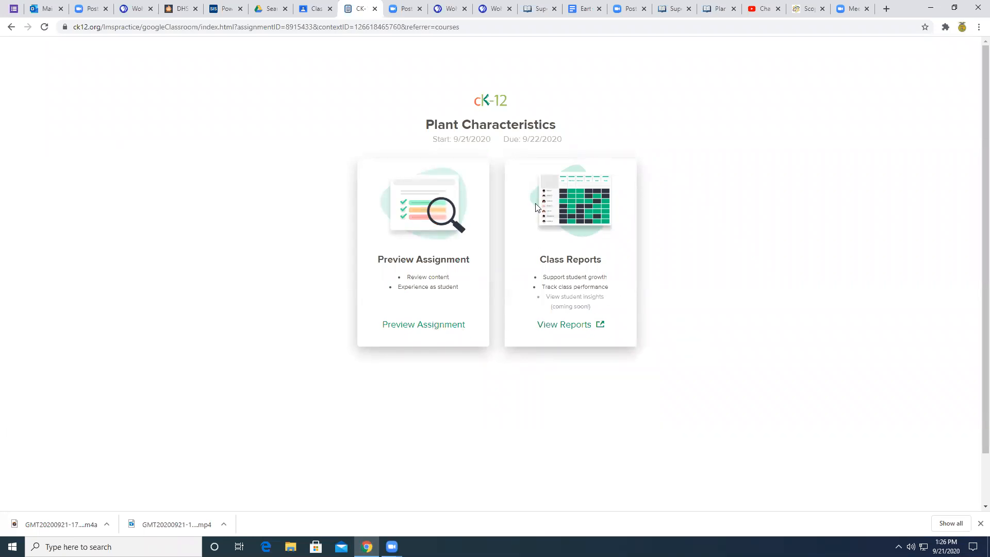
mouse_move(405, 353)
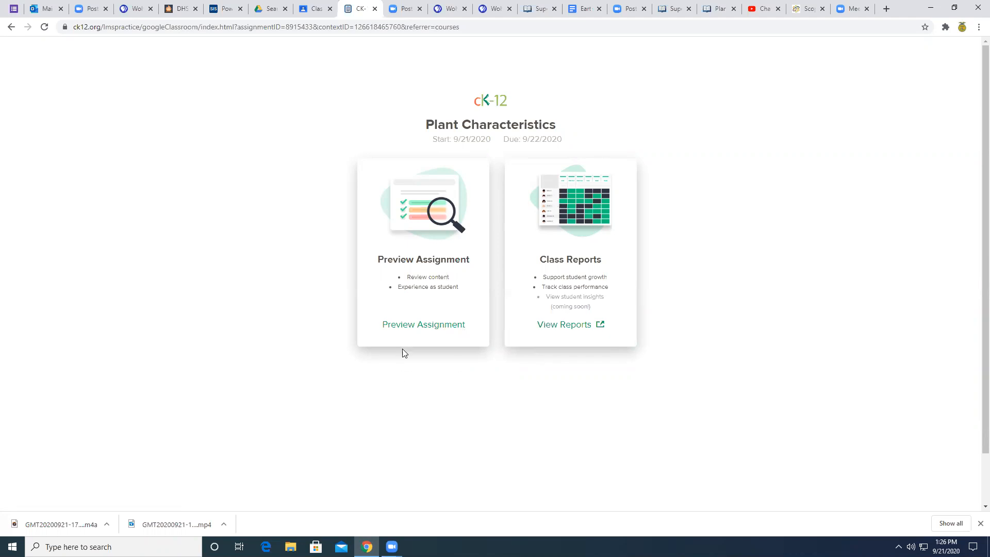
- Preview the assignment and read down the 7.1 lesson to 'What are Plants?'
click(423, 324)
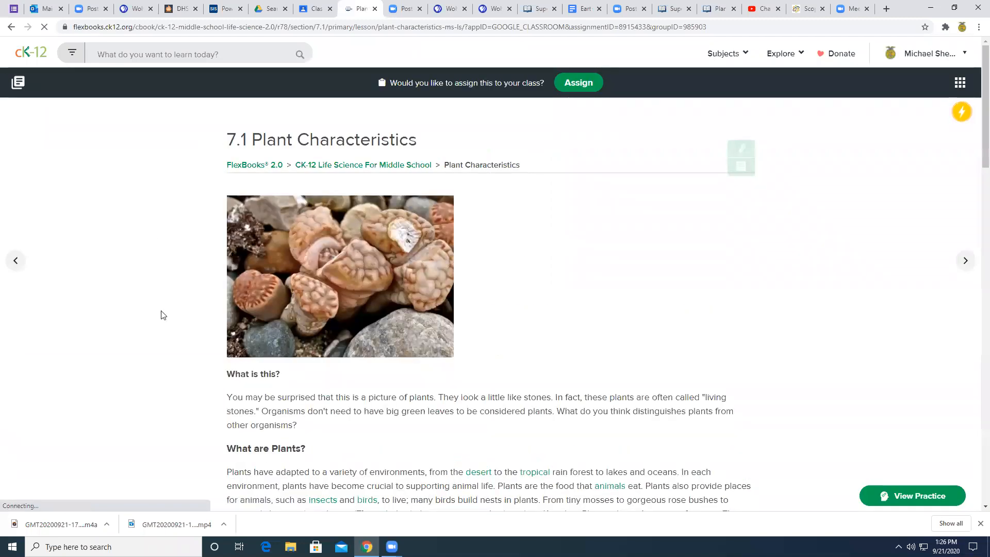
mouse_move(517, 308)
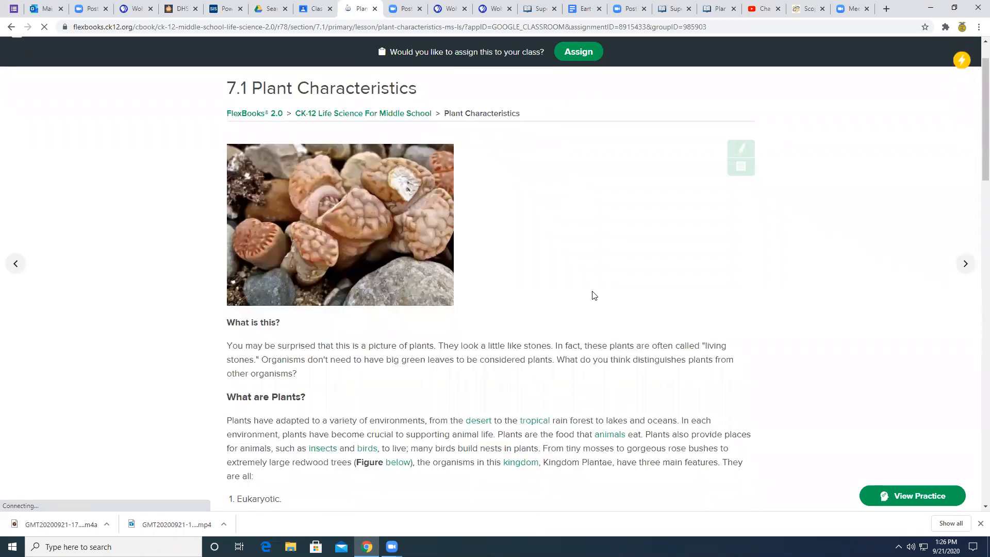
scroll(down, 3)
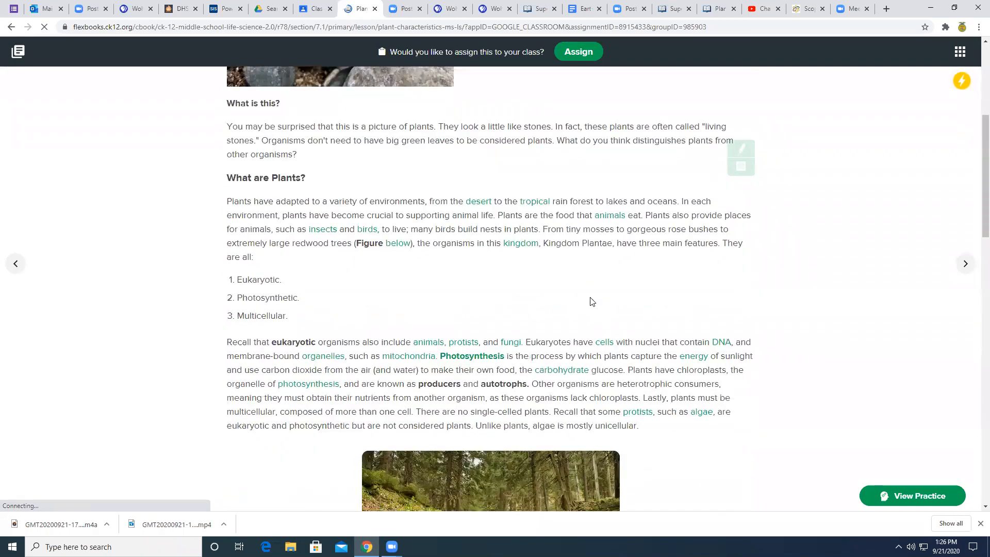
scroll(down, 3)
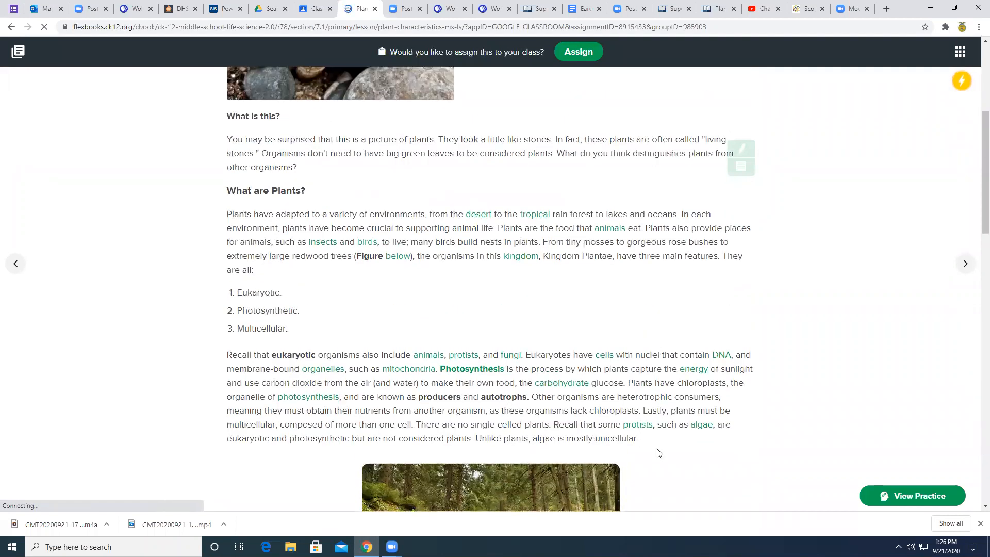
mouse_move(676, 470)
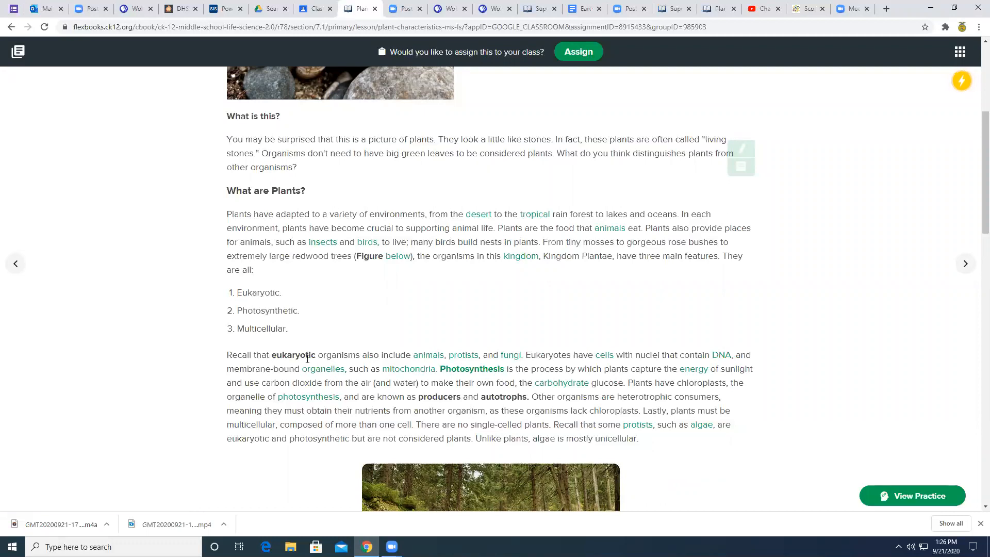
mouse_move(462, 407)
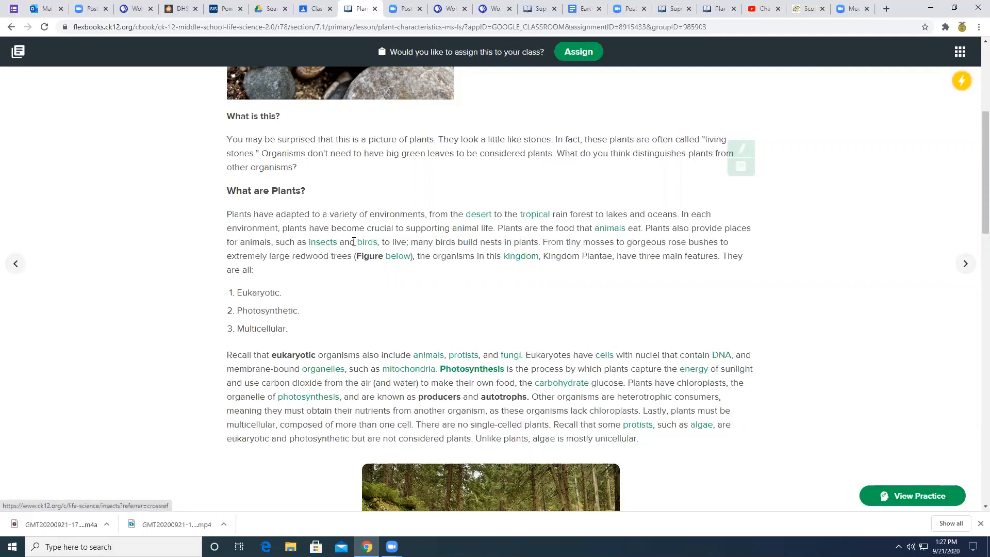
mouse_move(520, 256)
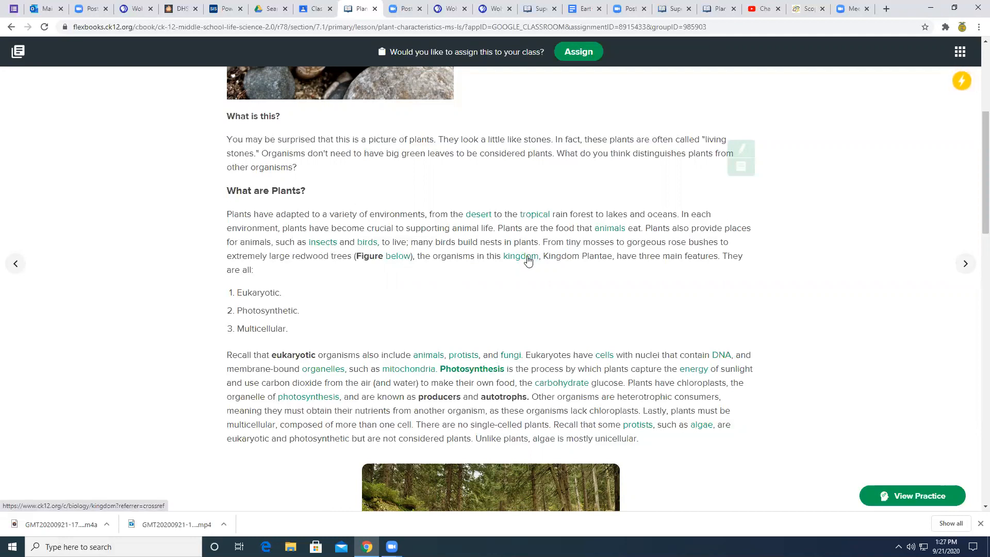
mouse_move(472, 368)
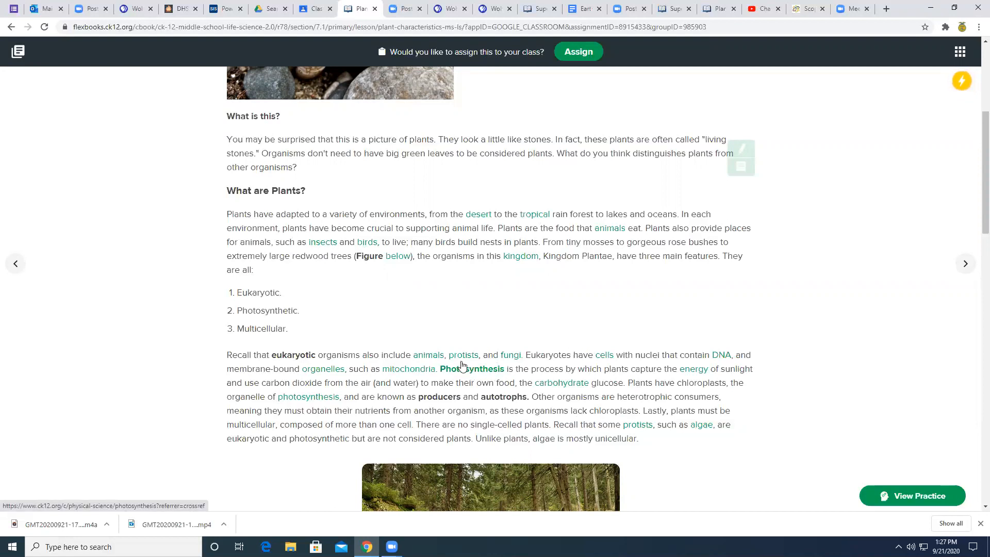
mouse_move(323, 368)
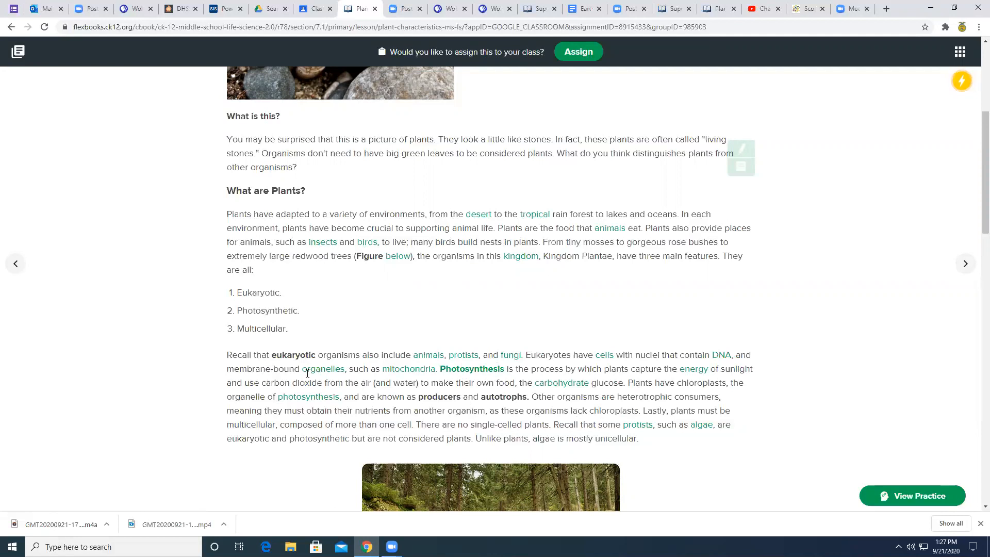
- Follow the organelles link to the Organelles reading lesson and scroll to its organelle list
click(326, 369)
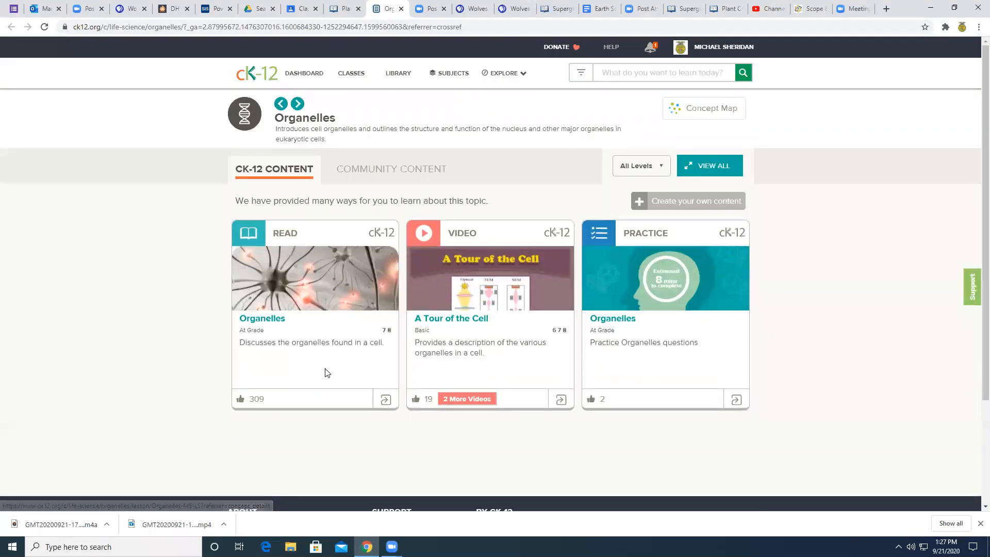
mouse_move(309, 308)
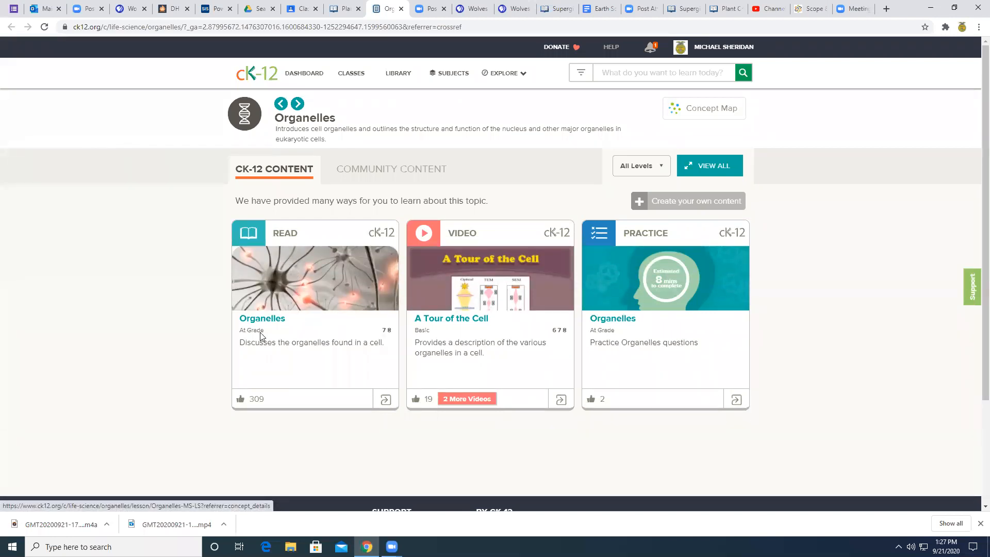
mouse_move(292, 292)
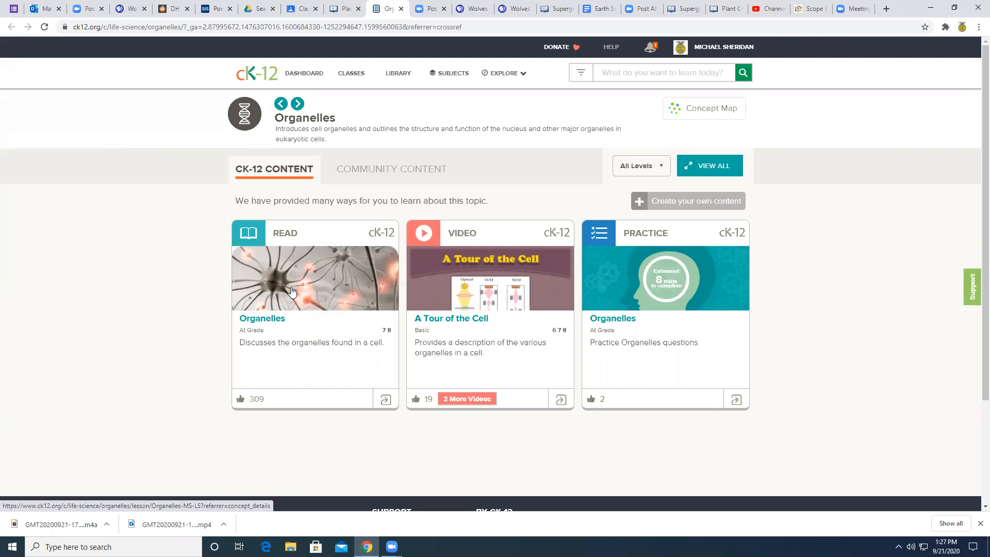
click(314, 278)
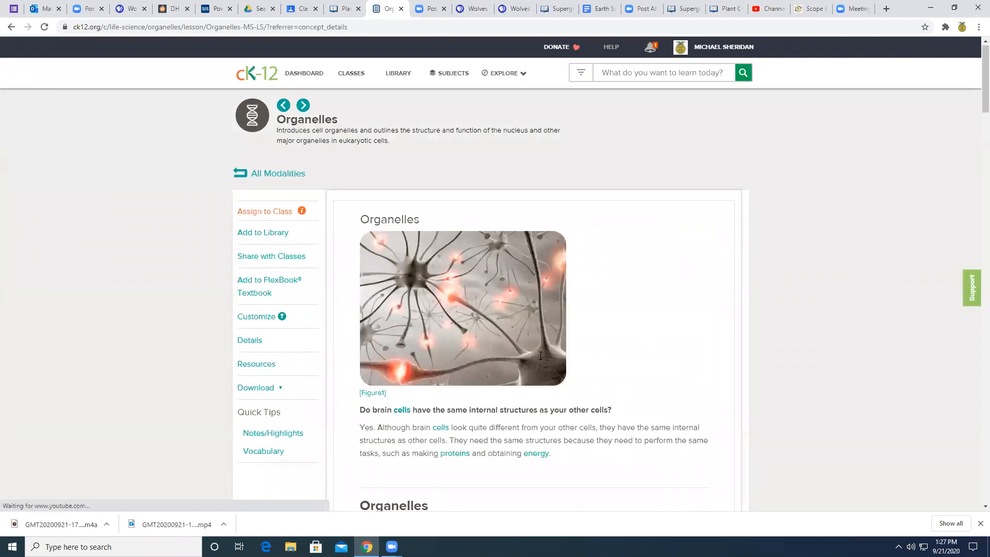
scroll(down, 3)
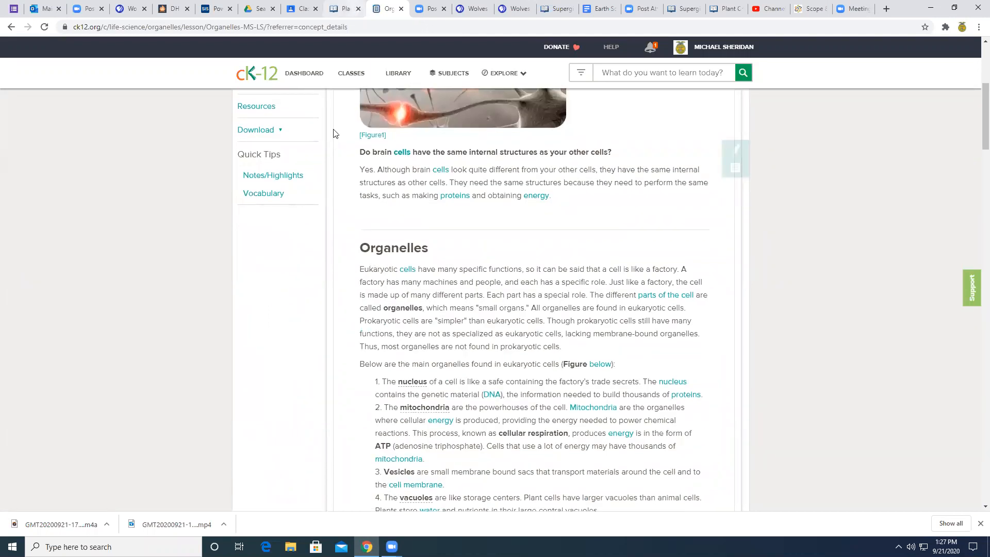
- Switch back to the Plant Characteristics tab and scroll to the three main plant features
click(344, 8)
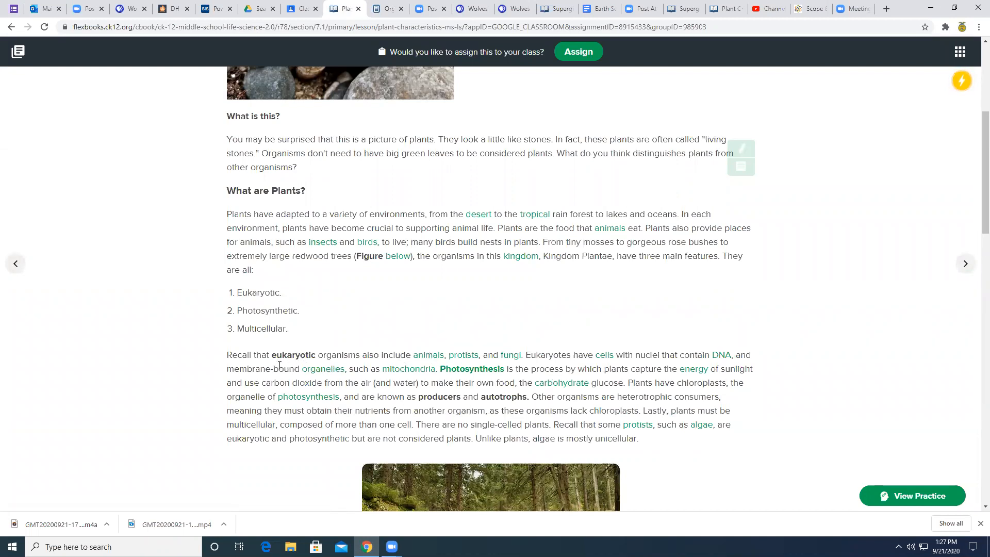
mouse_move(627, 354)
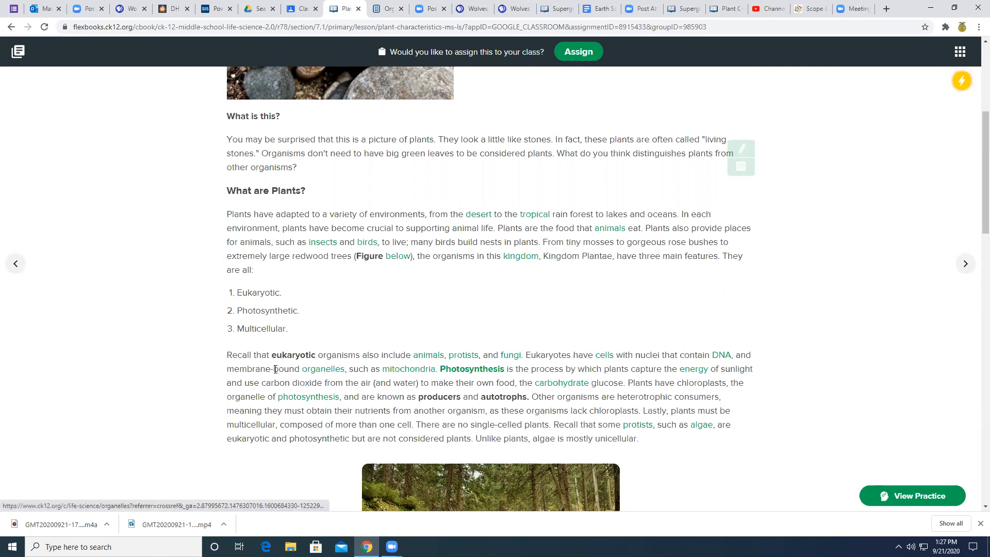
mouse_move(436, 368)
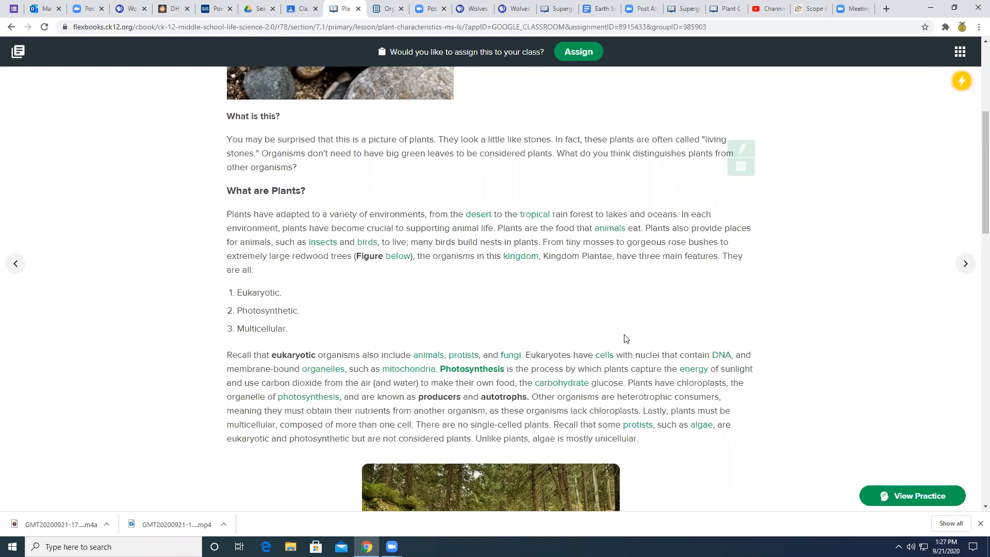
scroll(down, 3)
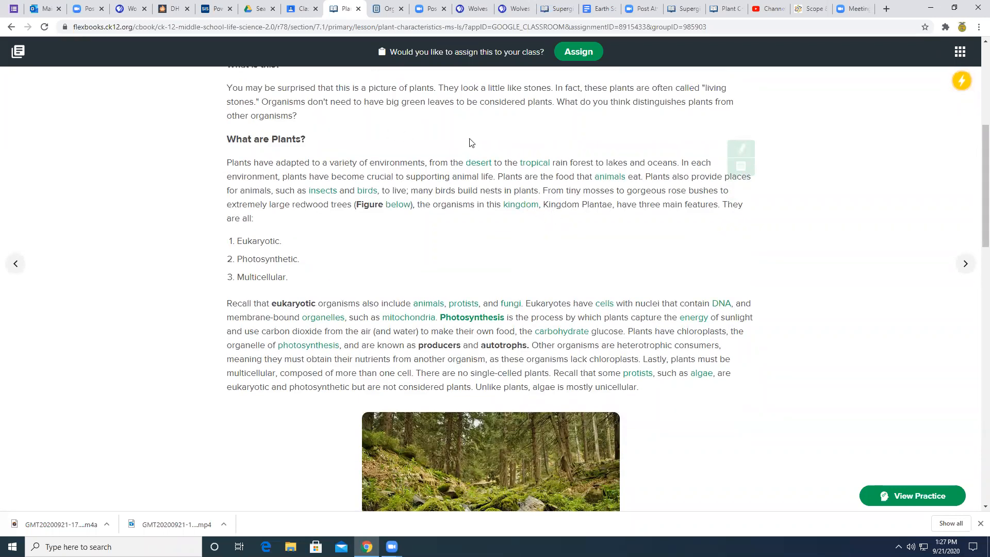
mouse_move(217, 335)
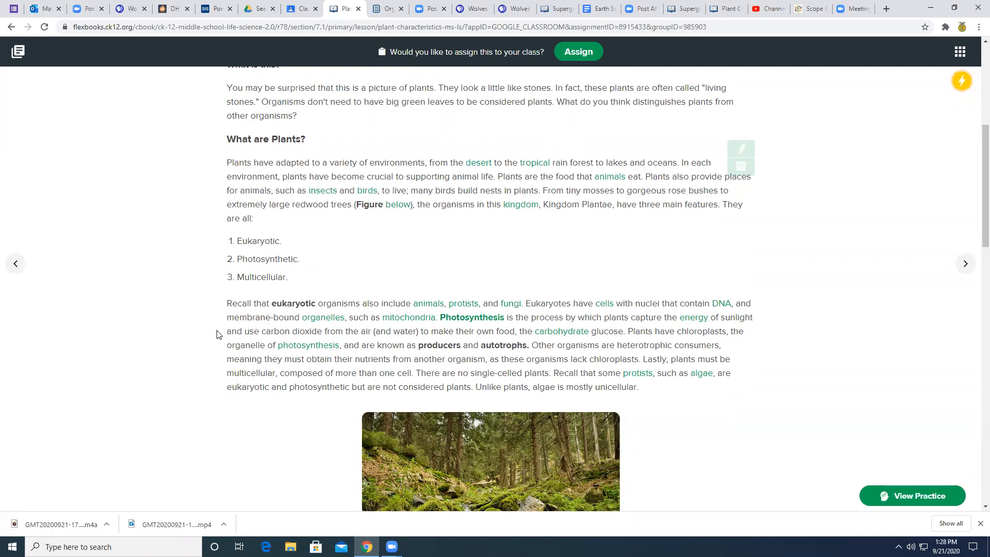
- Scroll through the Summary and Explore More sections to the Kingdom Plantae video
scroll(down, 3)
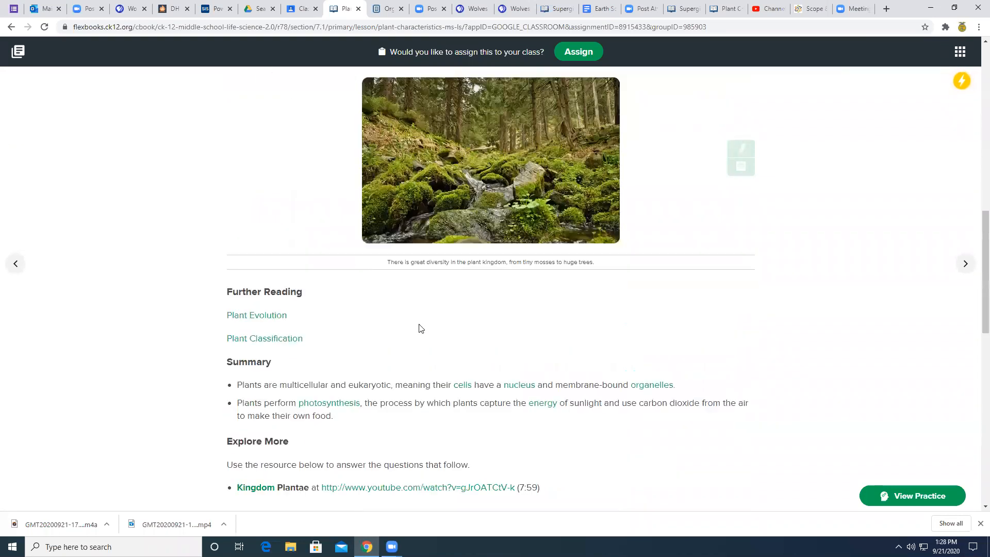
scroll(down, 3)
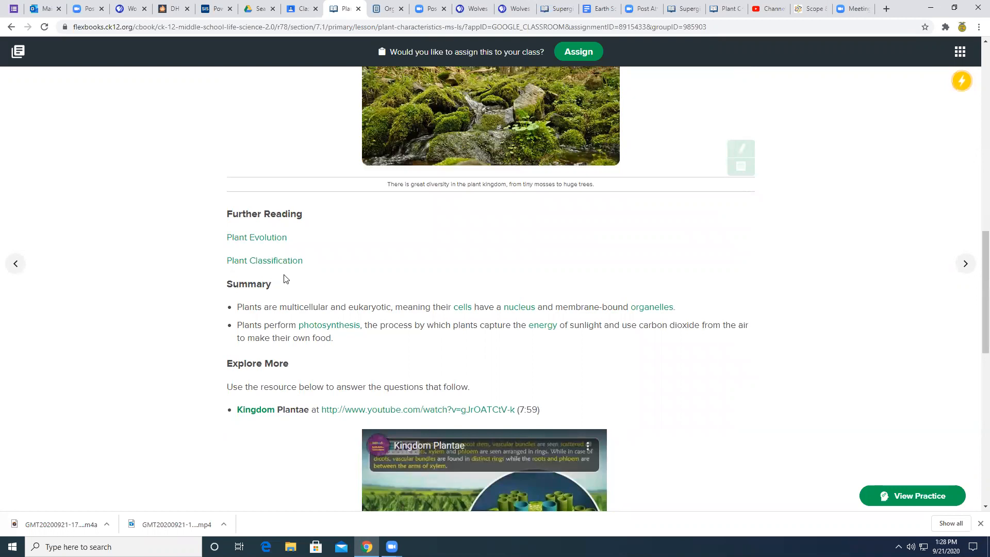
mouse_move(352, 290)
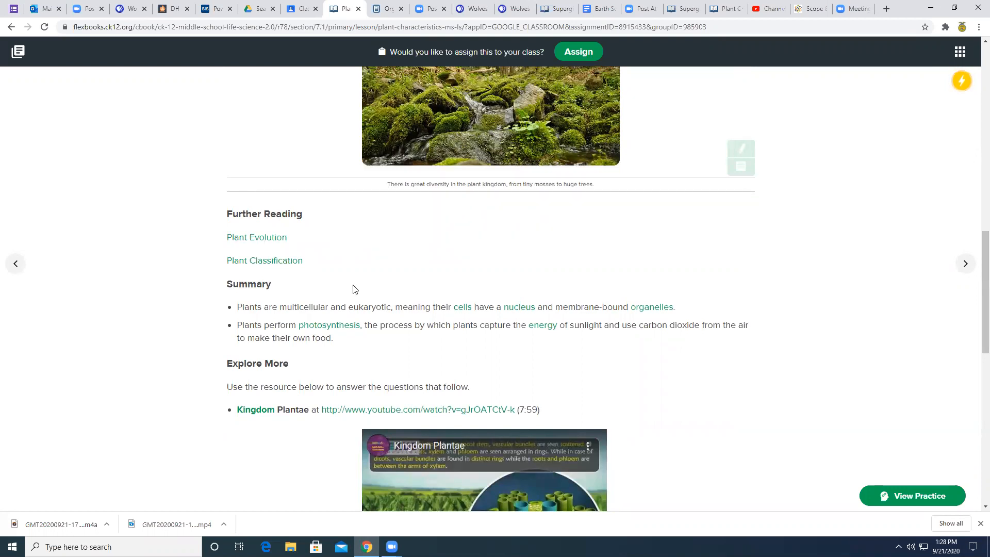
mouse_move(447, 410)
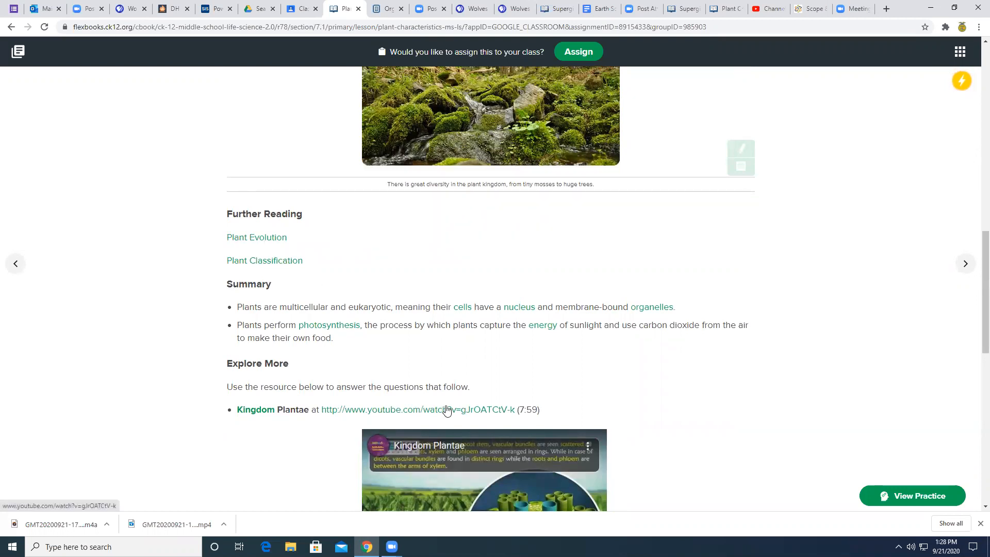
scroll(down, 3)
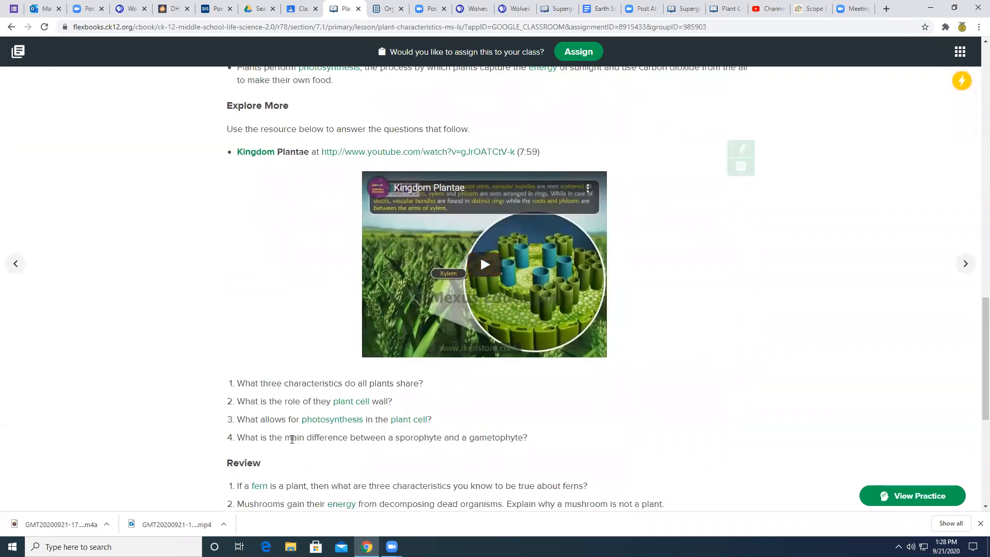
scroll(down, 3)
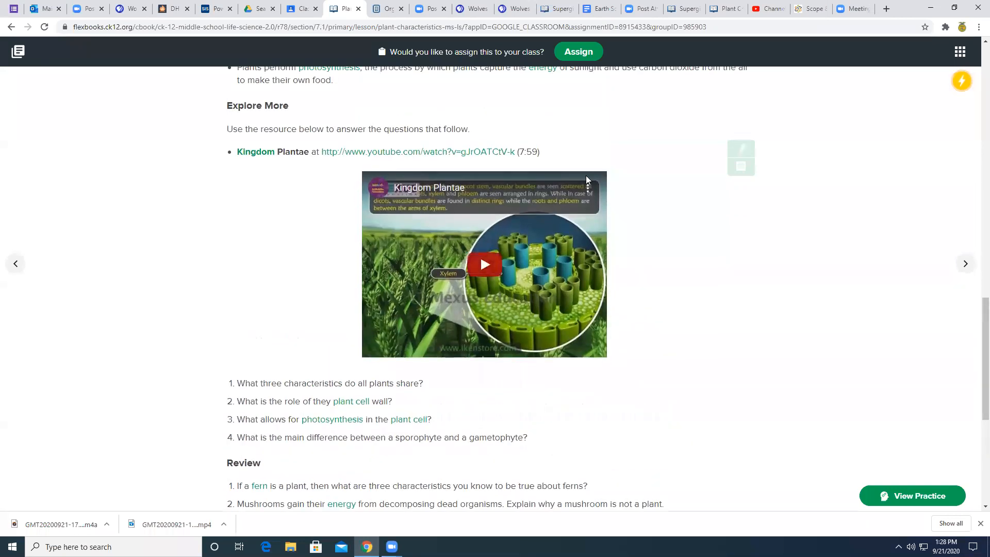
mouse_move(484, 265)
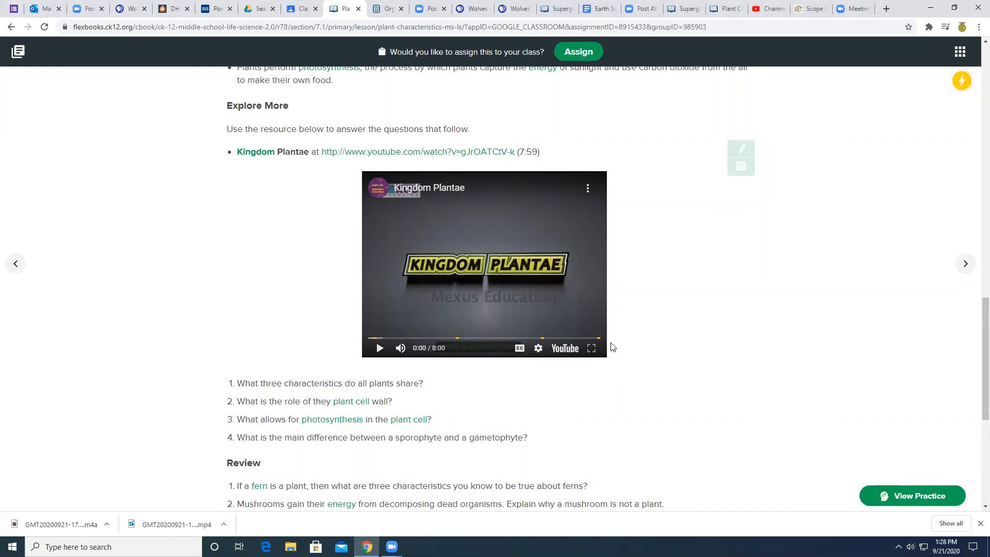
mouse_move(622, 366)
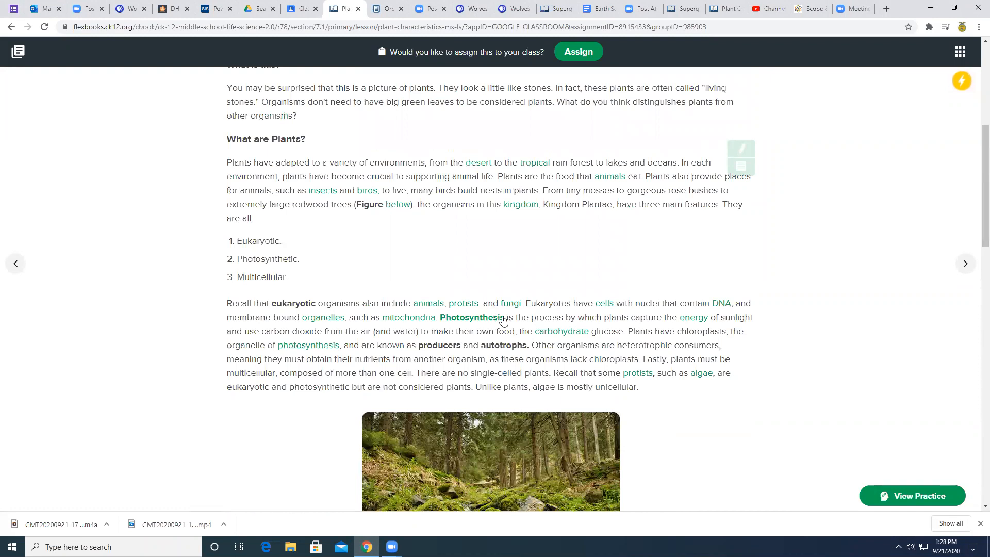
scroll(down, 3)
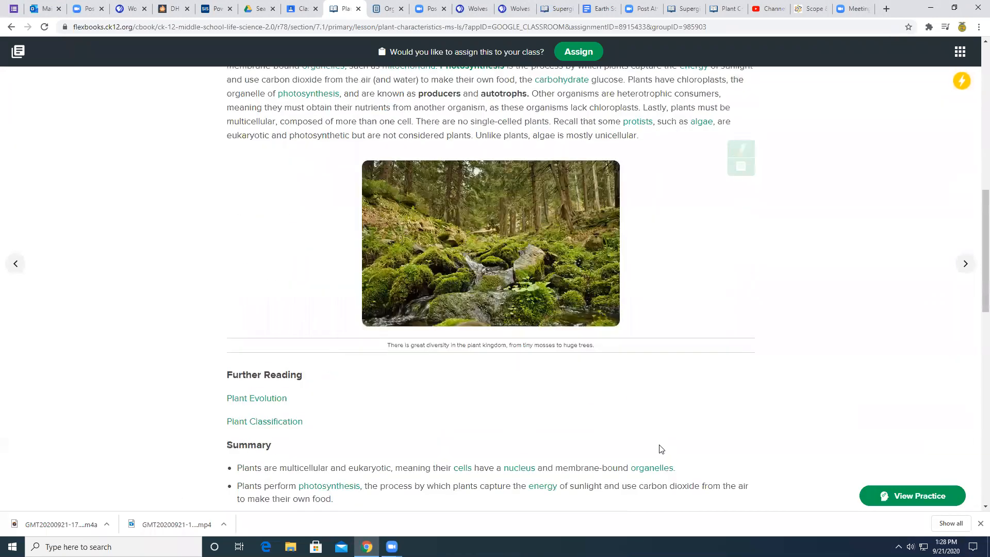
scroll(down, 3)
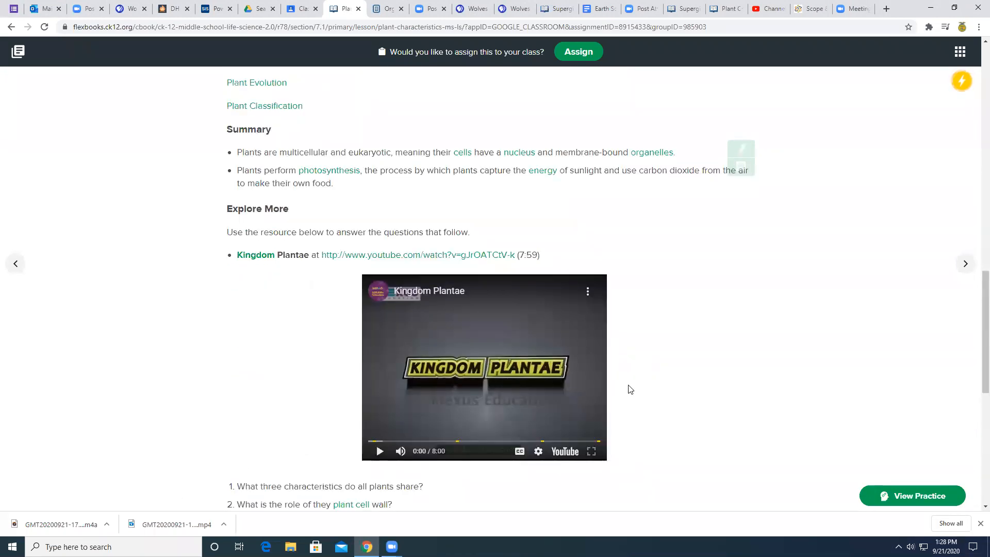
mouse_move(629, 397)
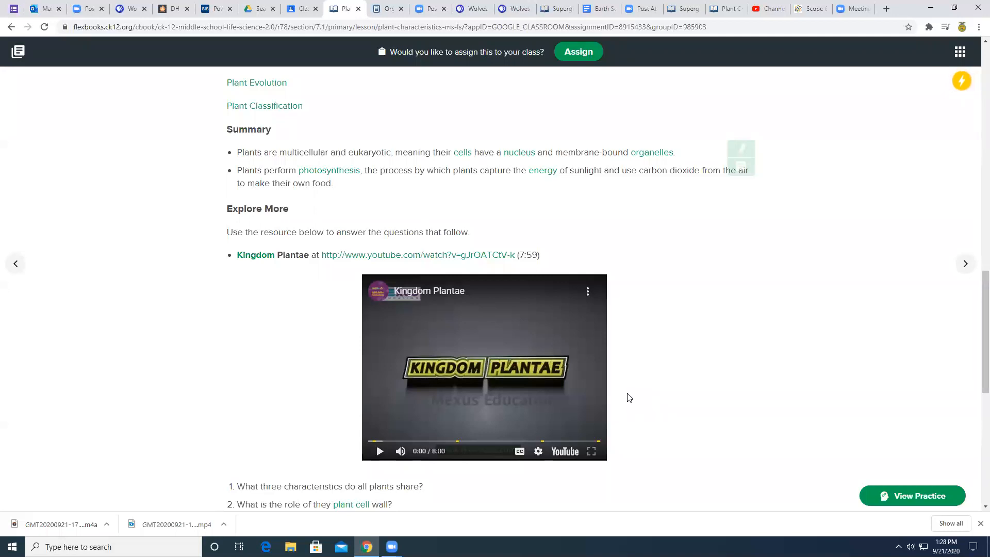
mouse_move(533, 315)
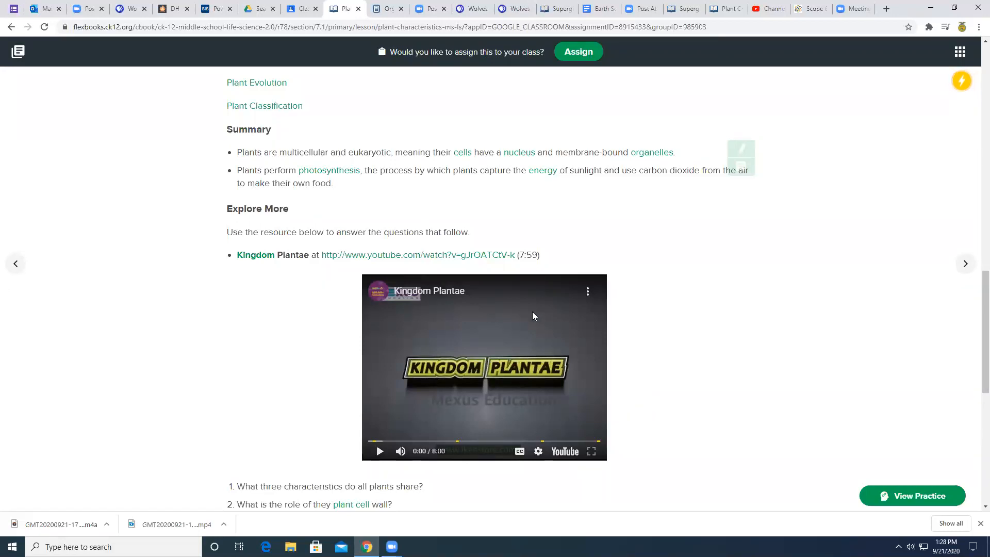
scroll(up, 3)
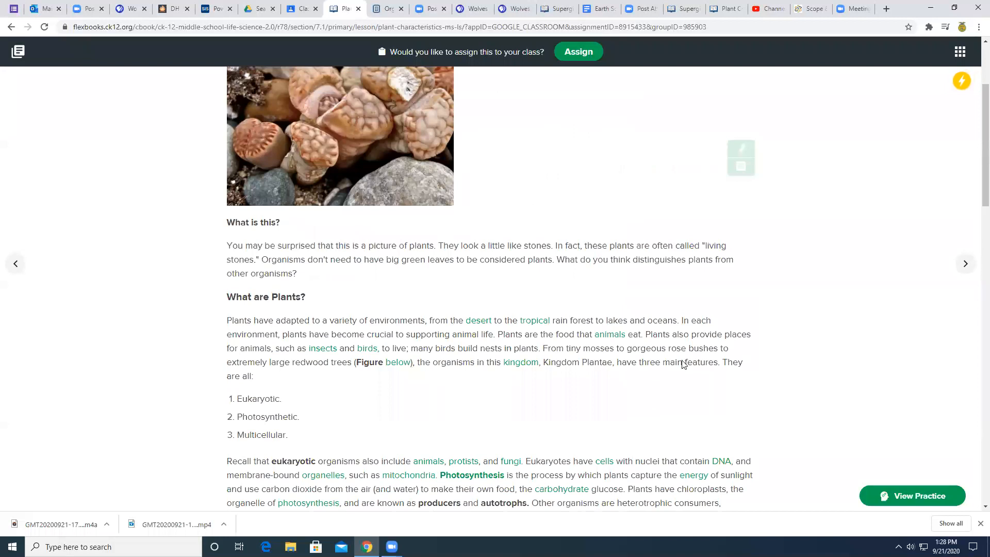
scroll(down, 3)
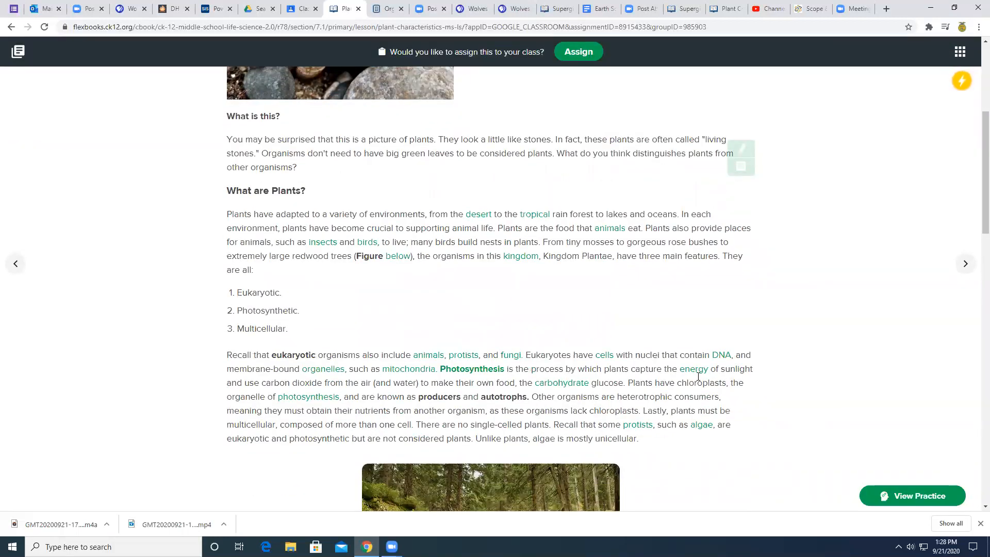
mouse_move(644, 269)
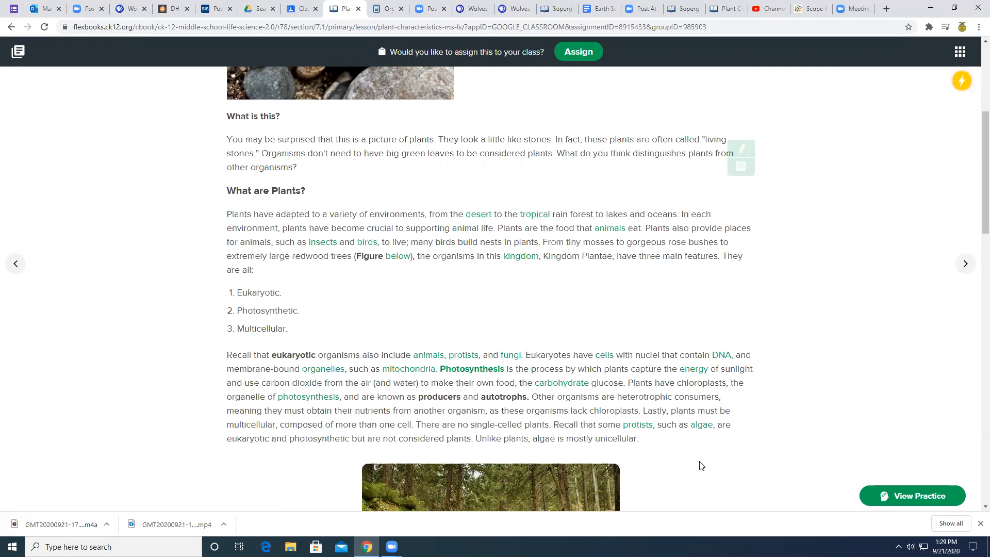
scroll(down, 3)
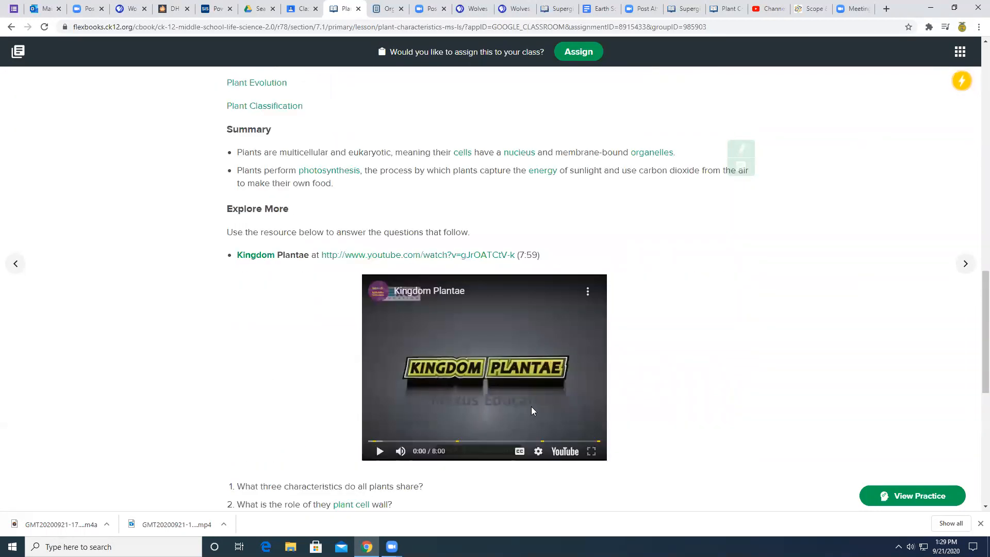
mouse_move(833, 516)
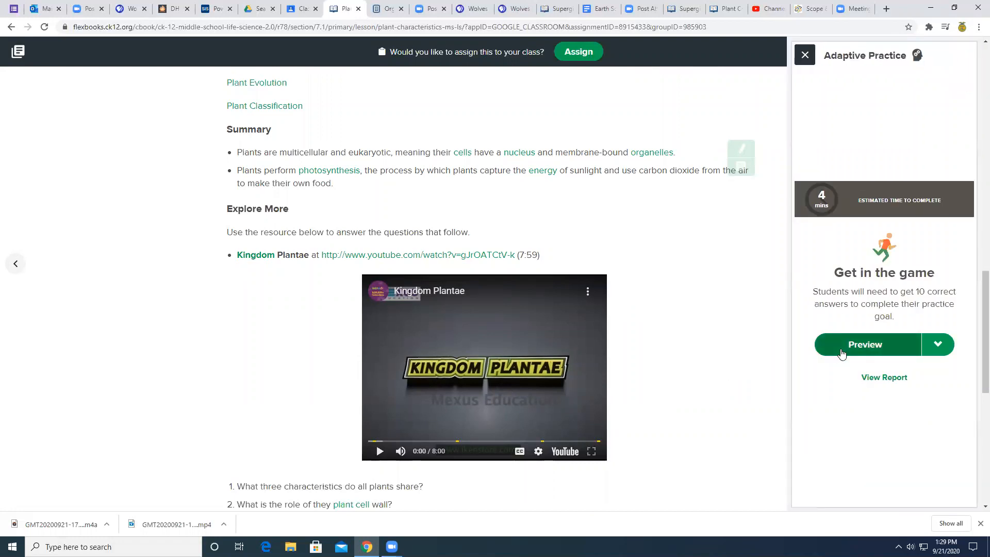
- Start the practice preview, answer 'all of the above', check it and move on
click(866, 344)
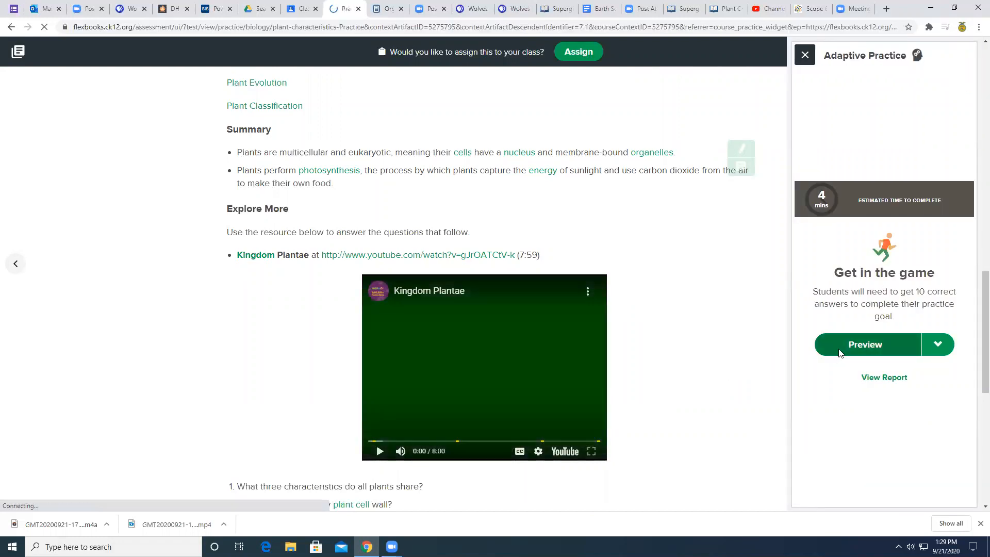
click(866, 344)
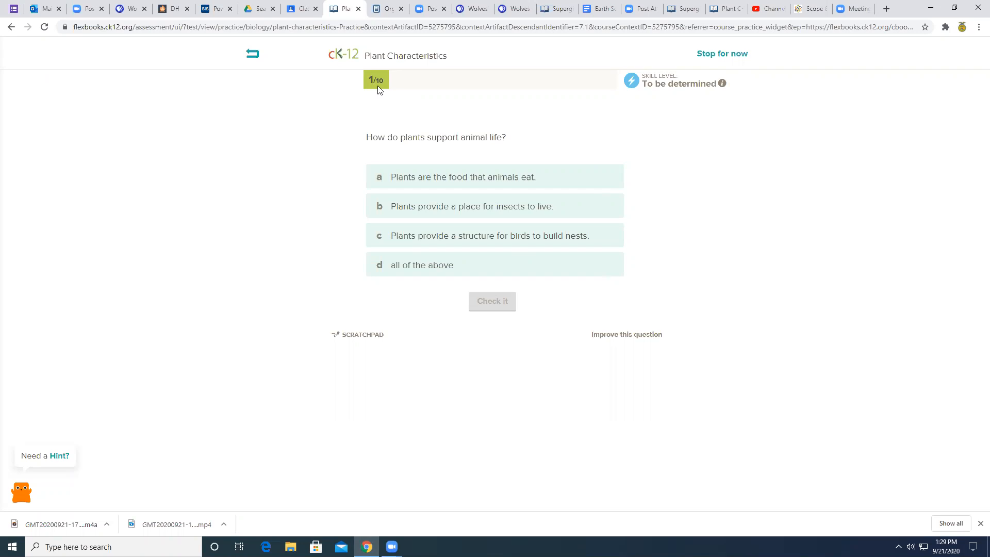
mouse_move(669, 327)
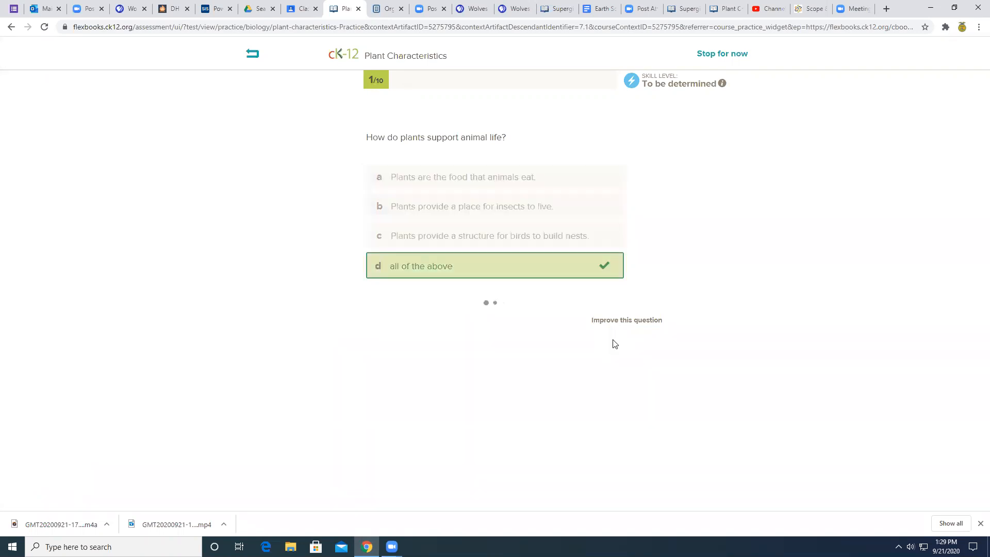
click(494, 265)
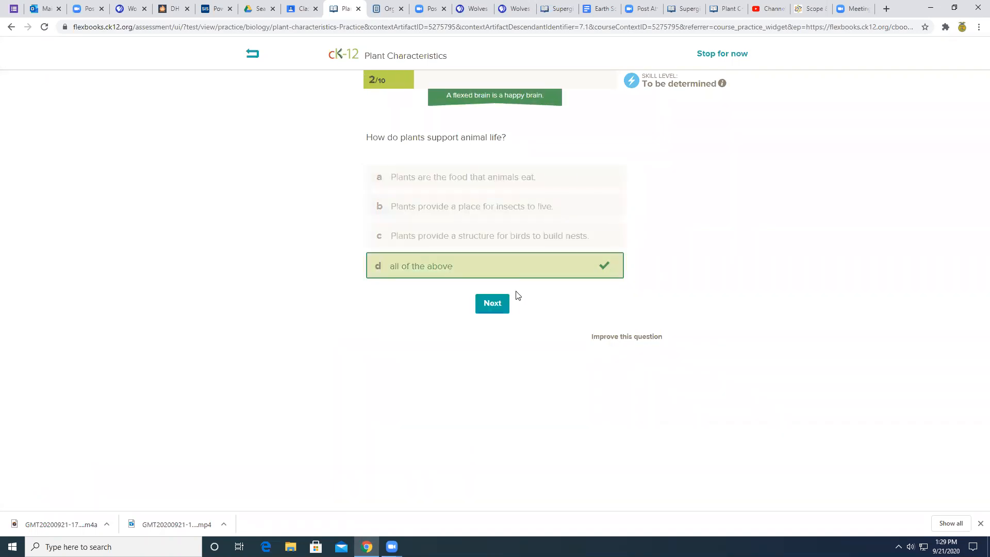
click(492, 303)
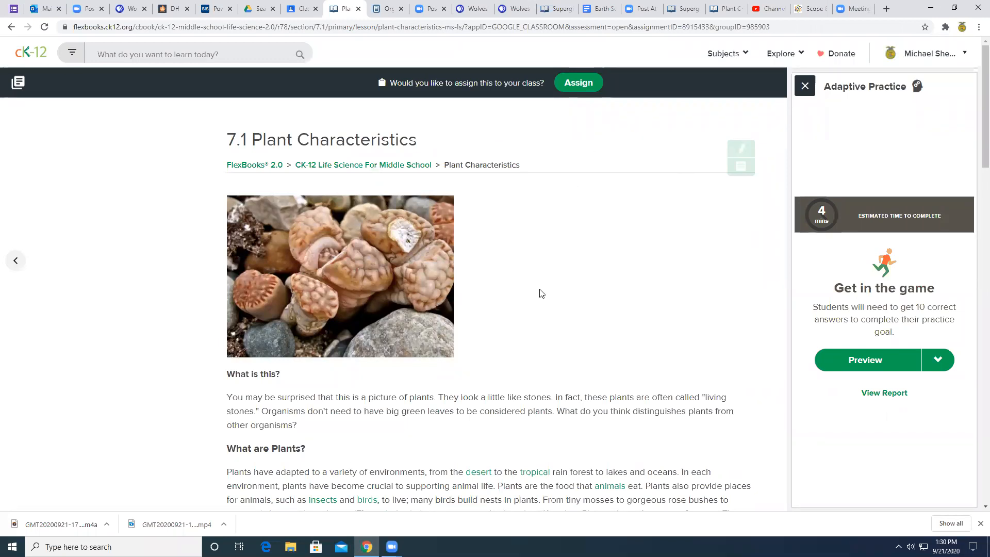
mouse_move(390, 81)
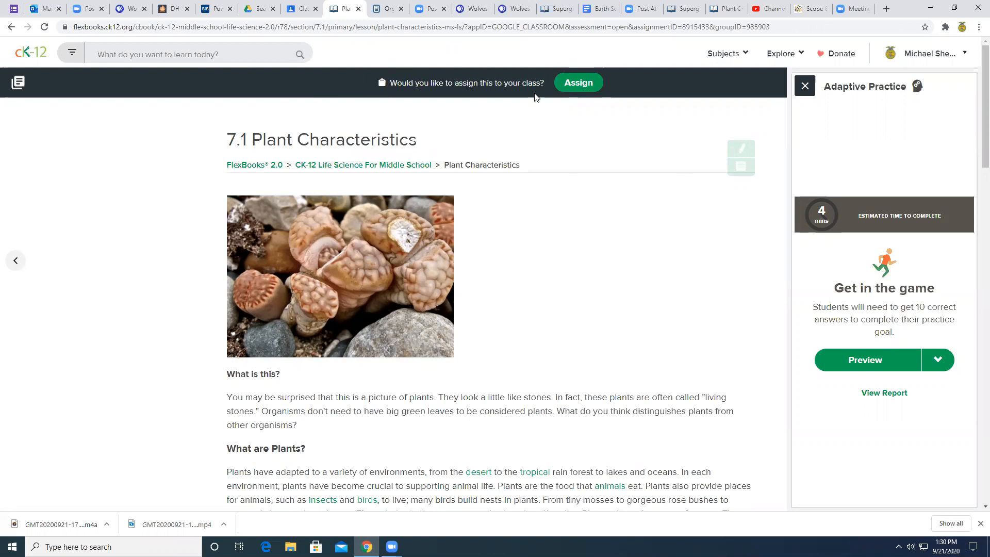
mouse_move(577, 82)
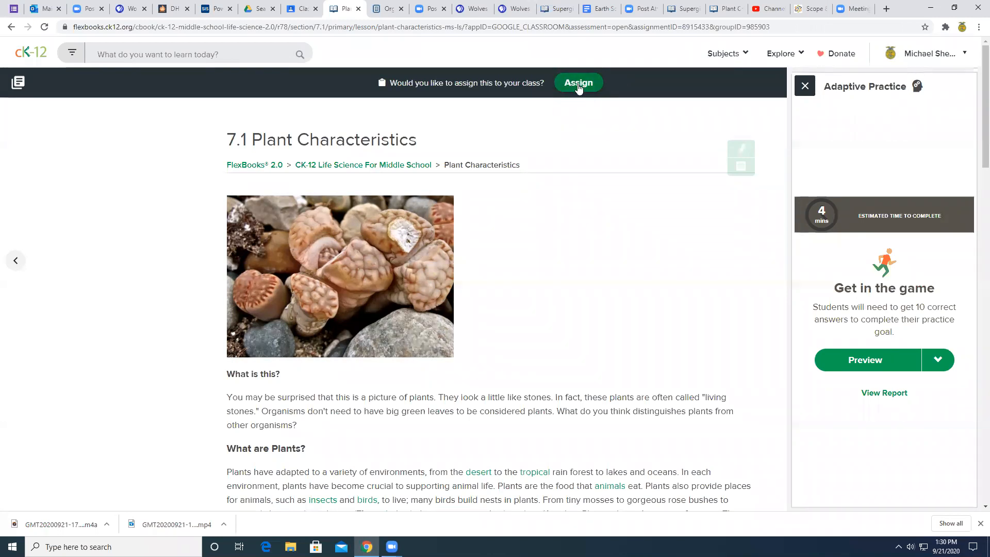
mouse_move(569, 95)
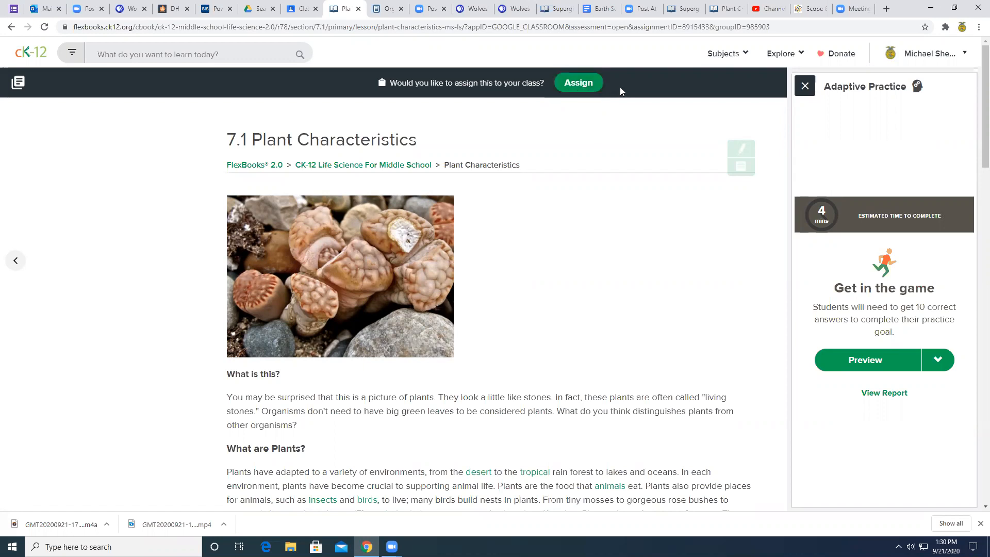
mouse_move(613, 93)
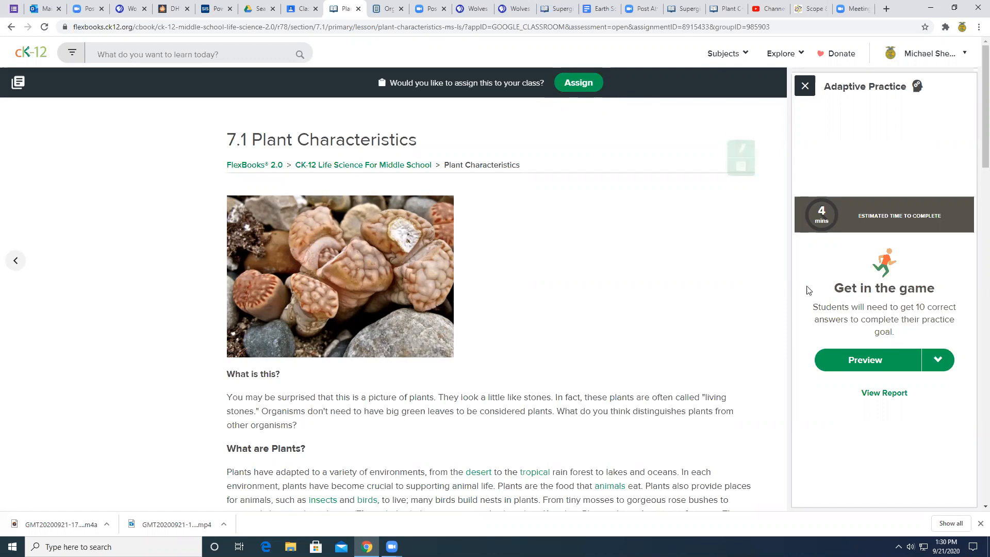
mouse_move(821, 291)
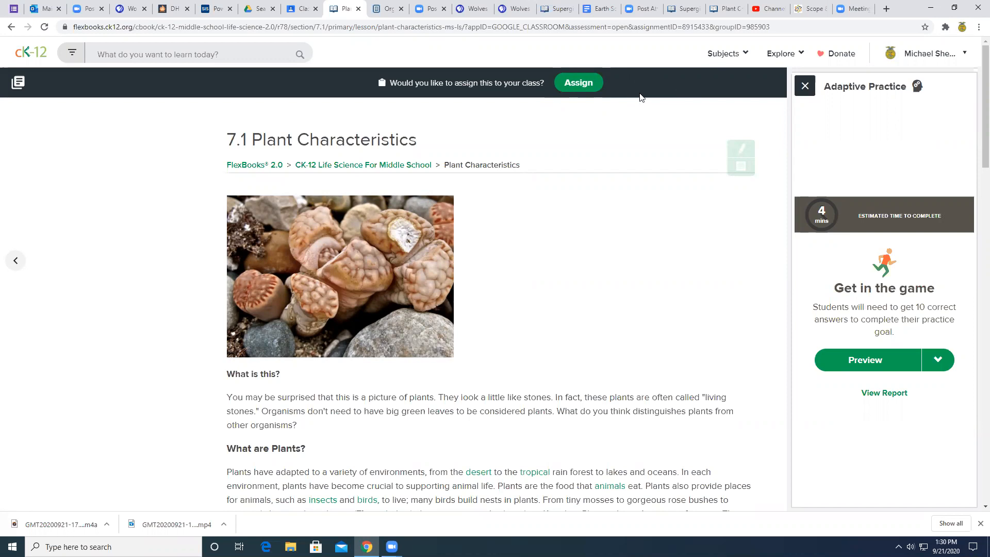
mouse_move(706, 88)
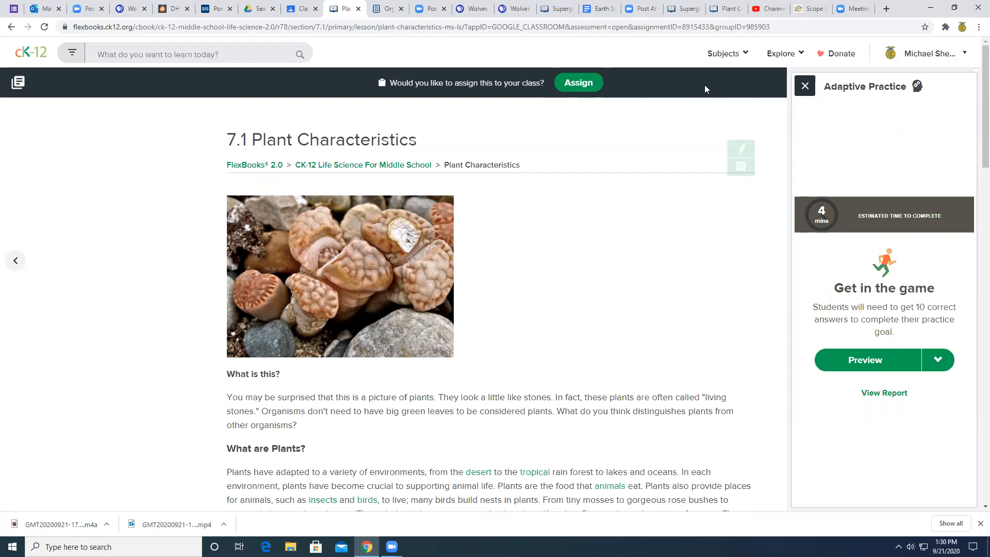
mouse_move(678, 86)
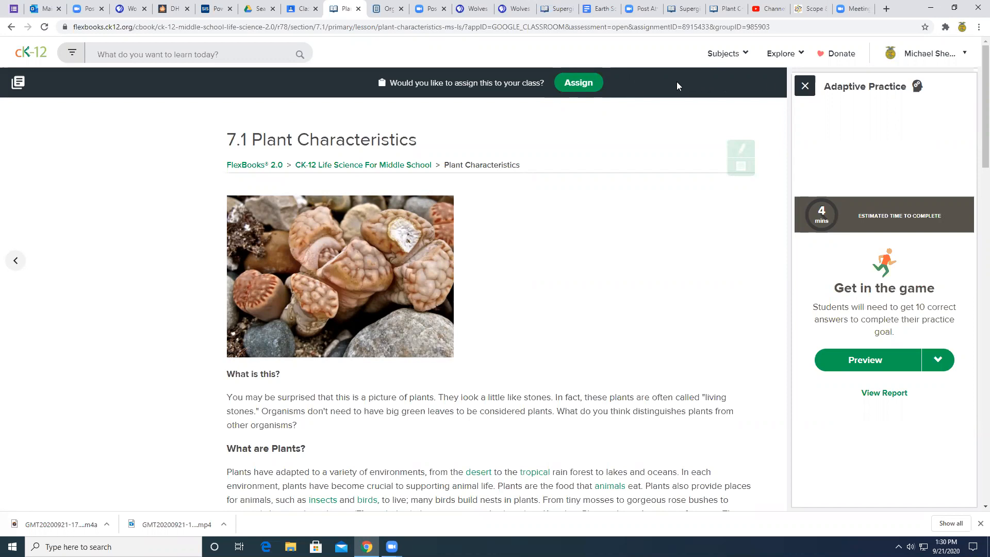
mouse_move(664, 95)
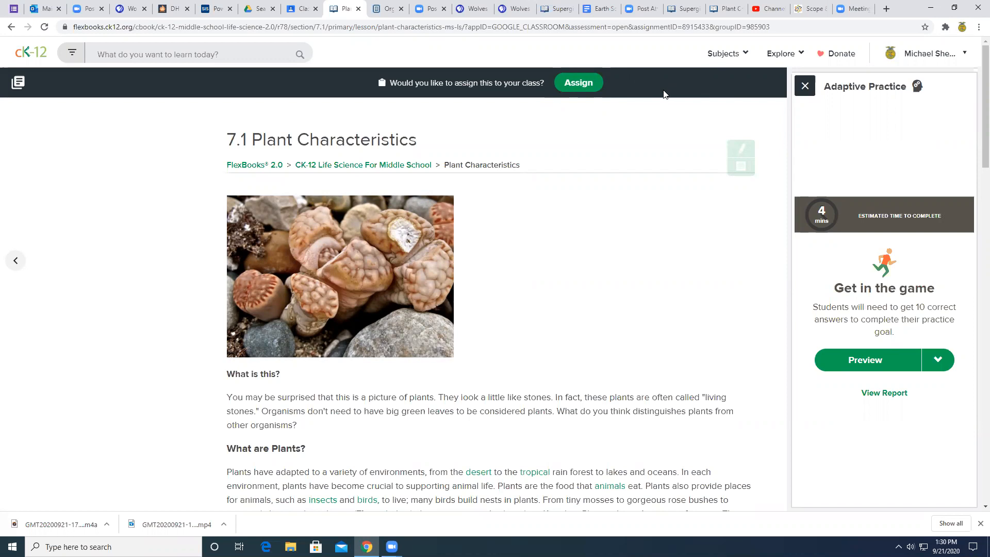
mouse_move(655, 93)
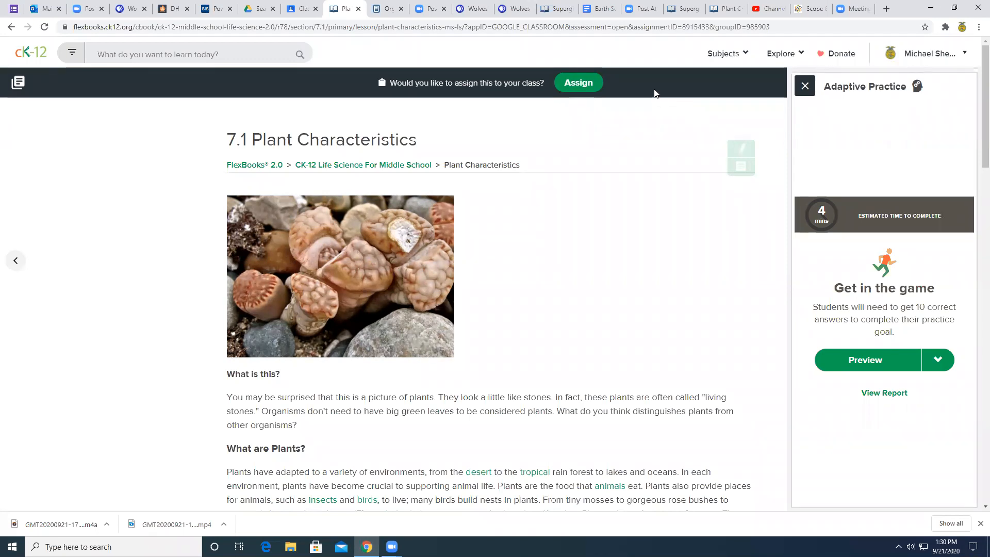
mouse_move(645, 113)
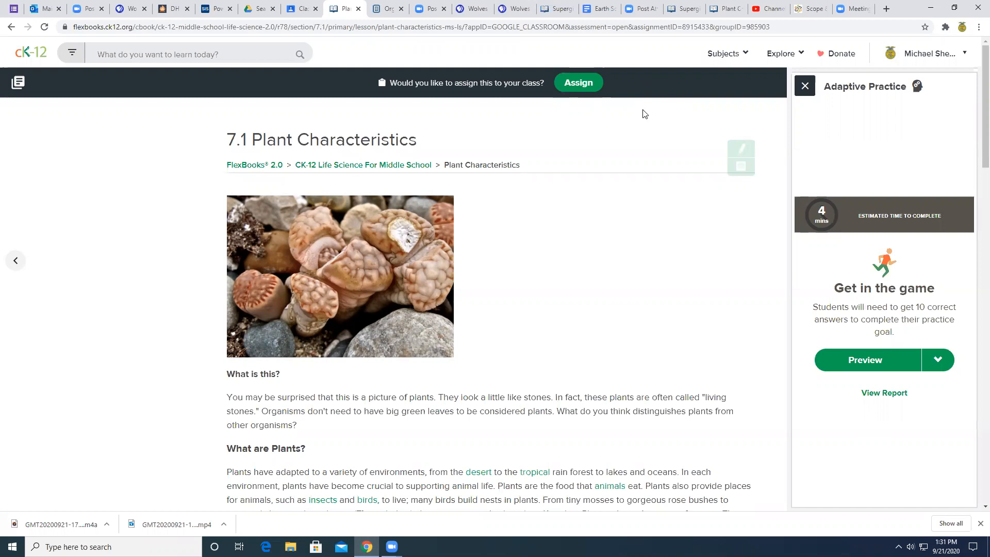
mouse_move(568, 82)
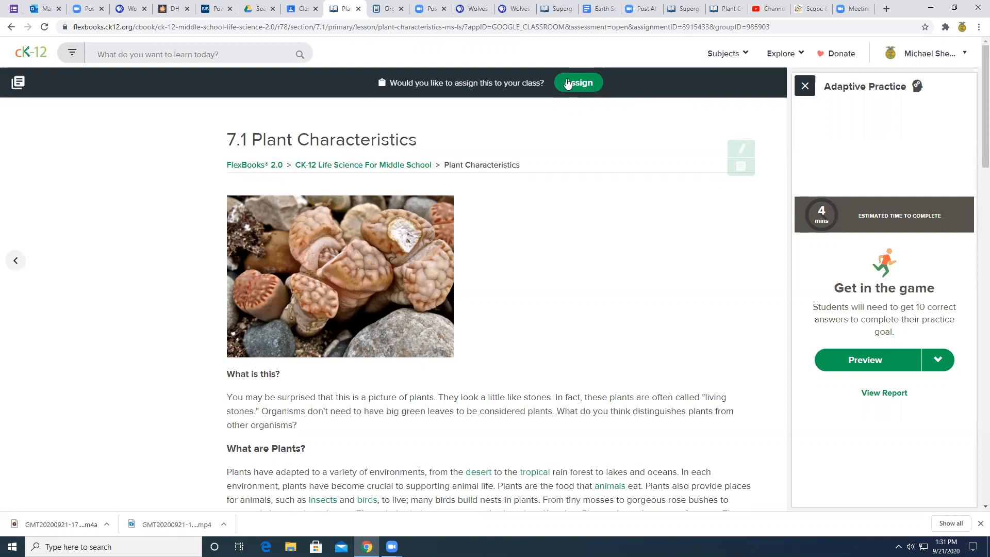
mouse_move(597, 189)
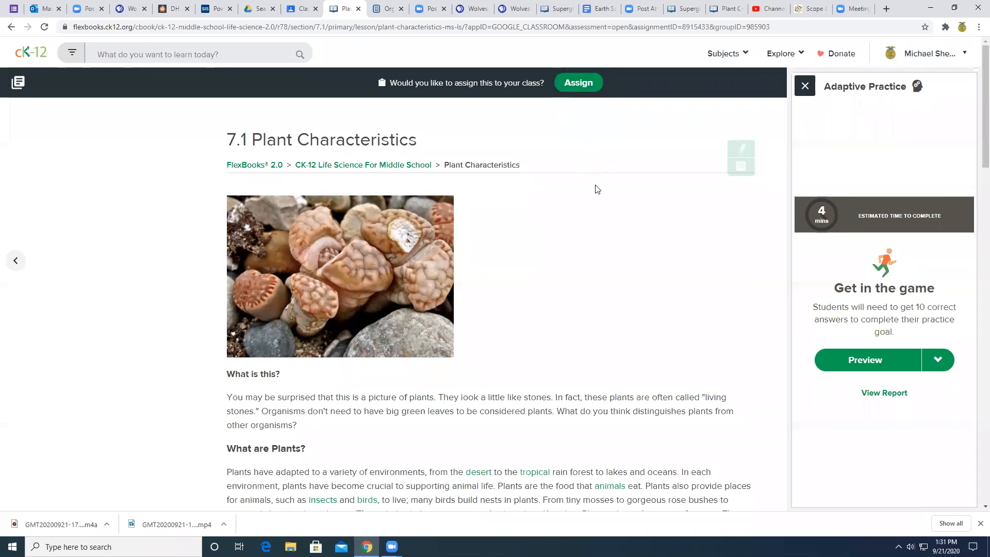
scroll(down, 3)
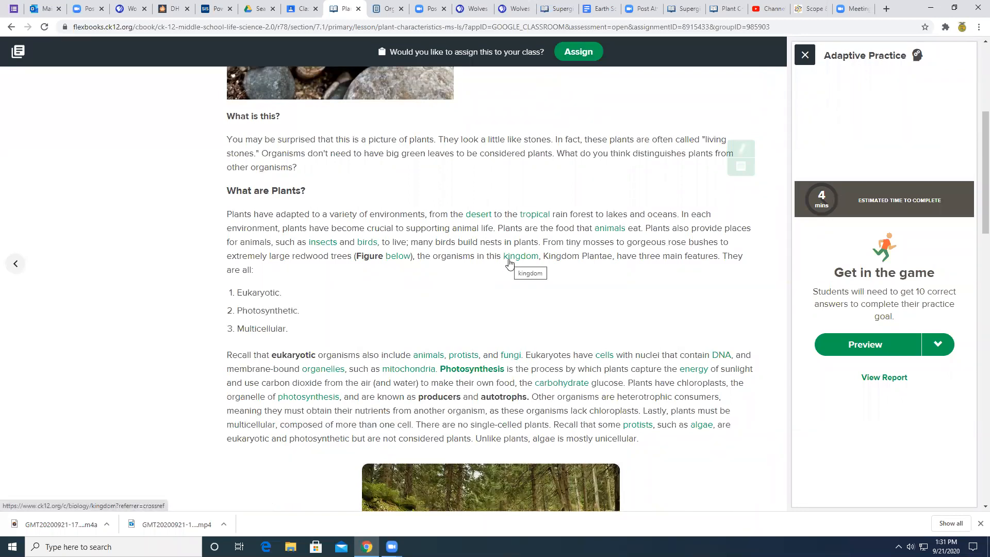
mouse_move(363, 348)
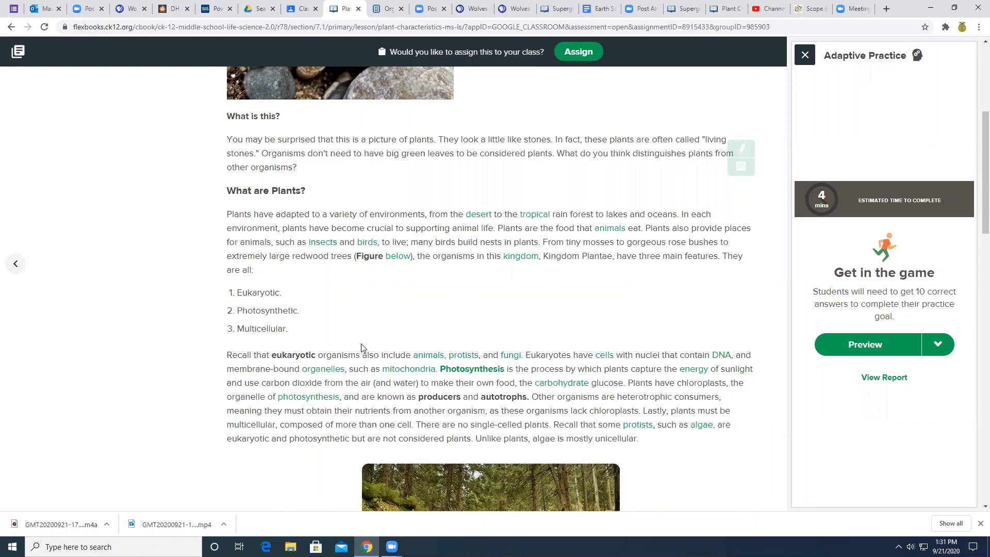
- Highlight 'eukaryotic' and the Photosynthesis definition sentence in green
double_click(275, 355)
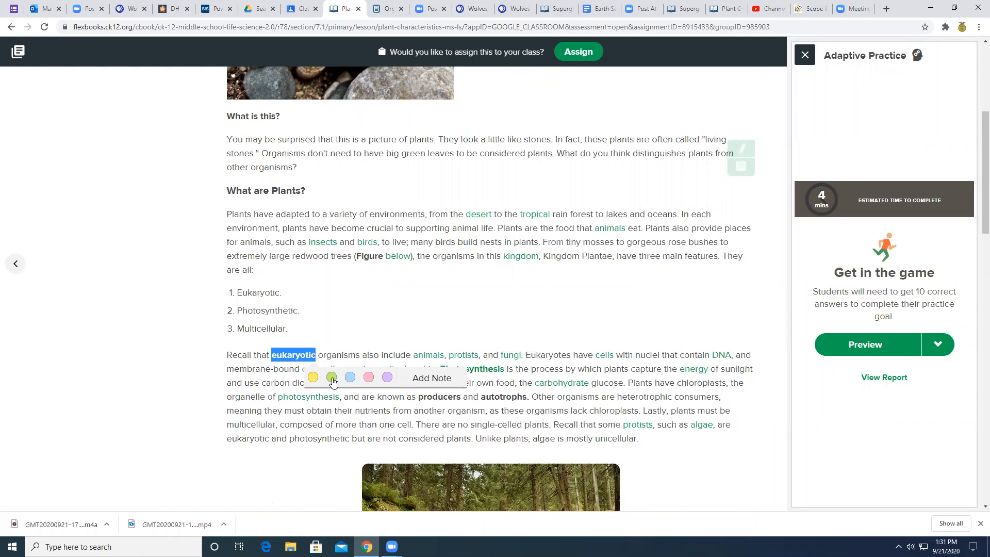
click(332, 377)
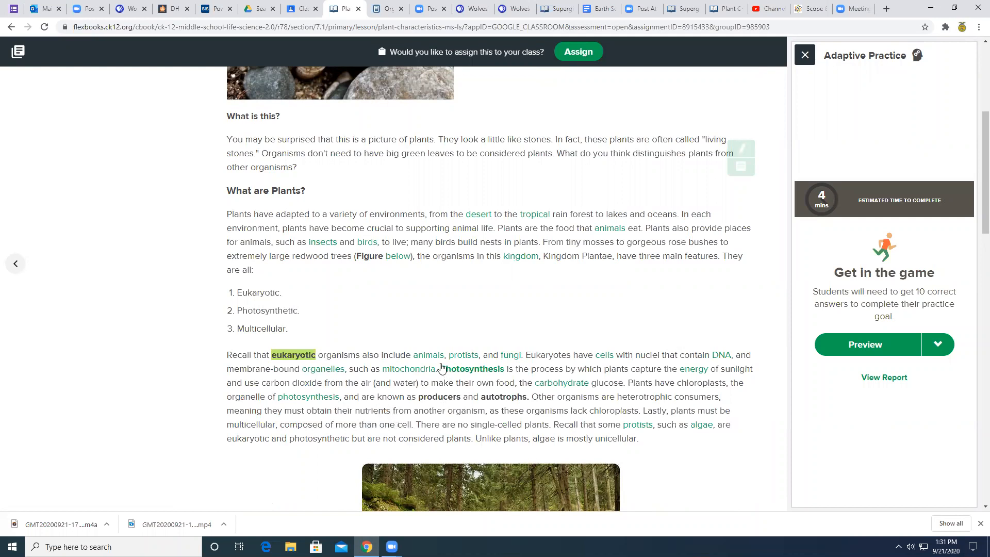
drag(441, 368, 585, 369)
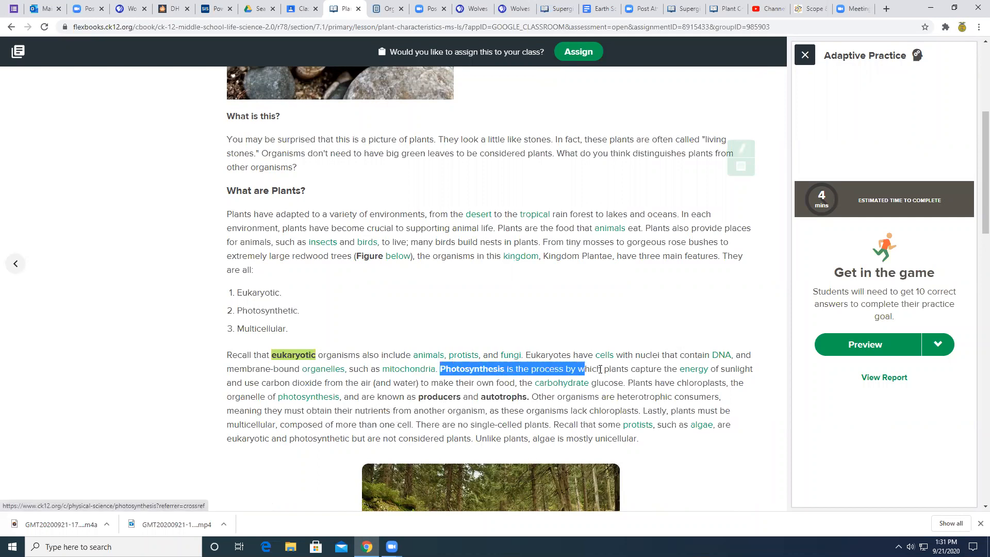
drag(584, 369, 452, 396)
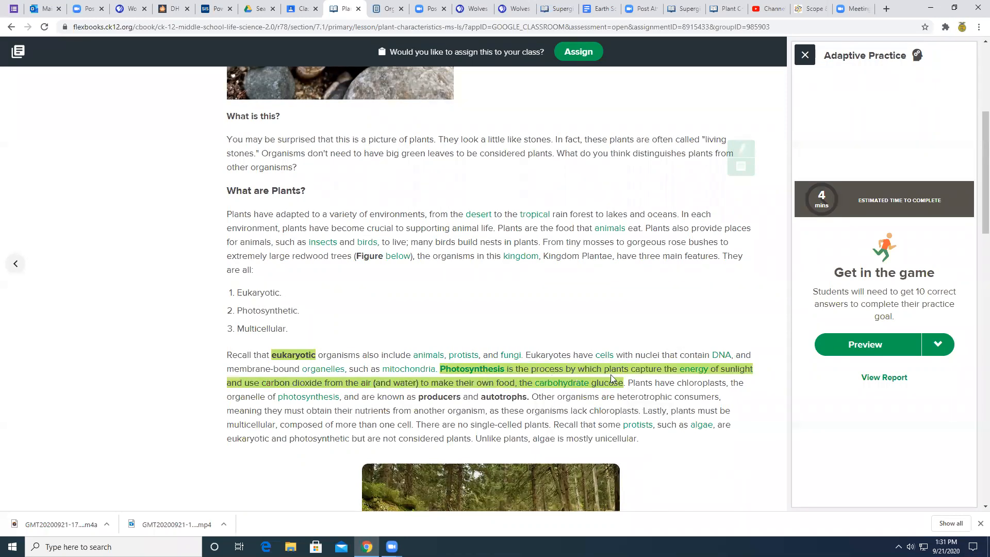
mouse_move(247, 386)
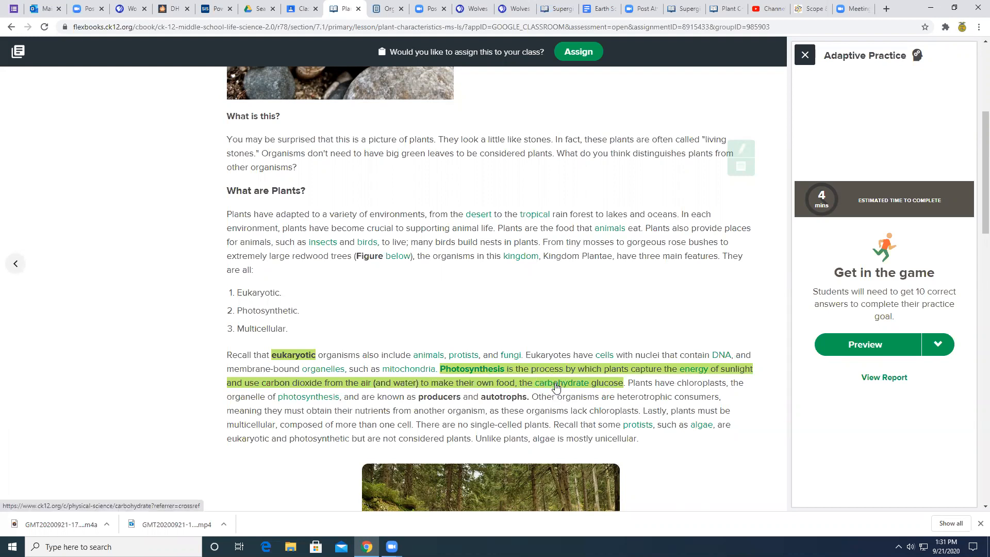
mouse_move(566, 387)
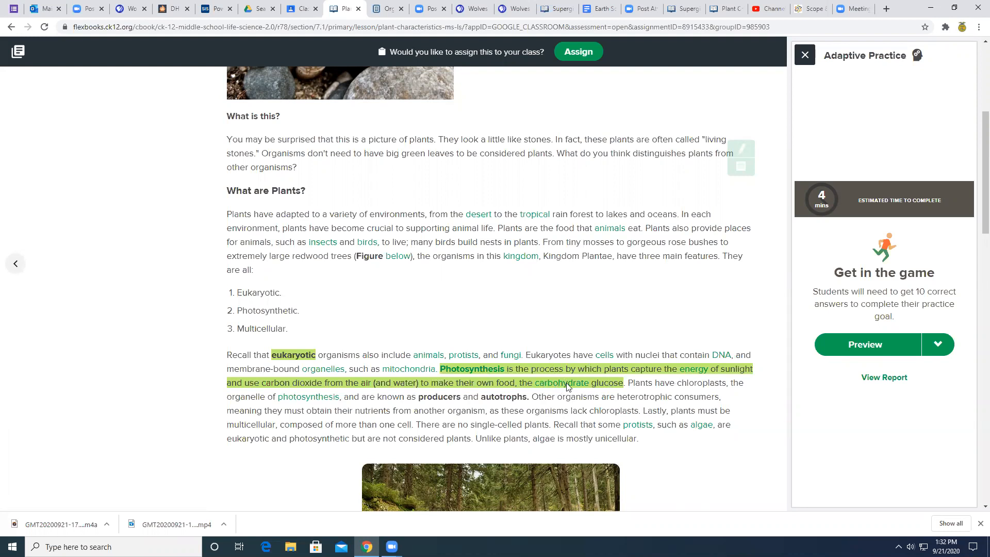
mouse_move(489, 270)
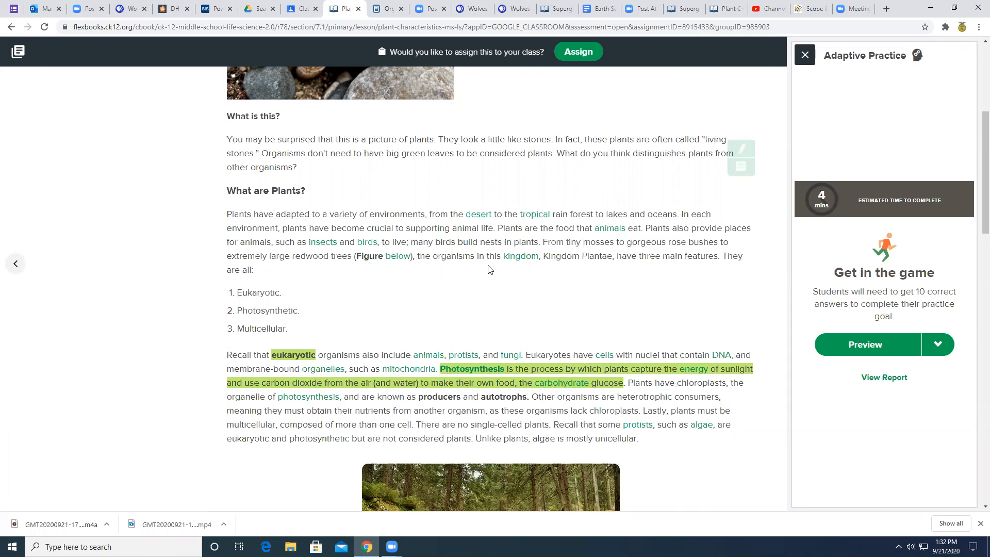